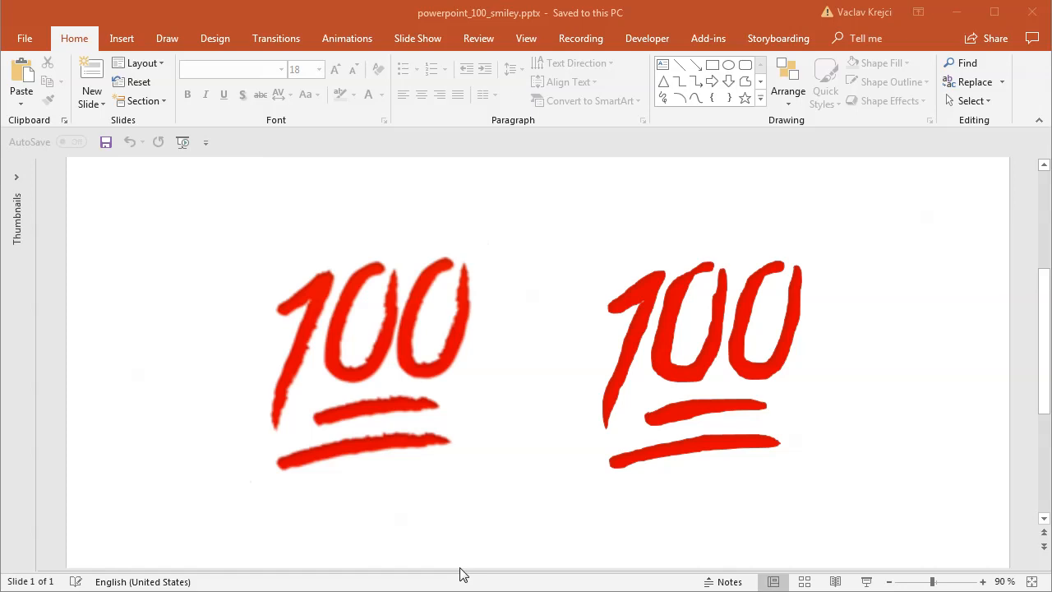
mouse_move(496, 569)
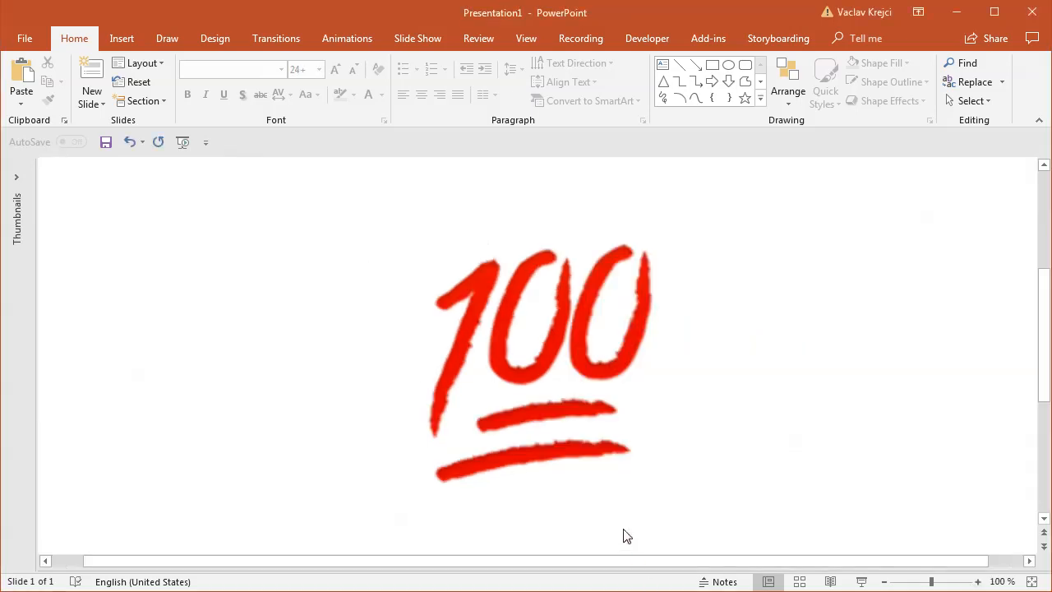
Recolour the red 100 picture with the light gray Recolor preset and zoom to 190%.
click(539, 362)
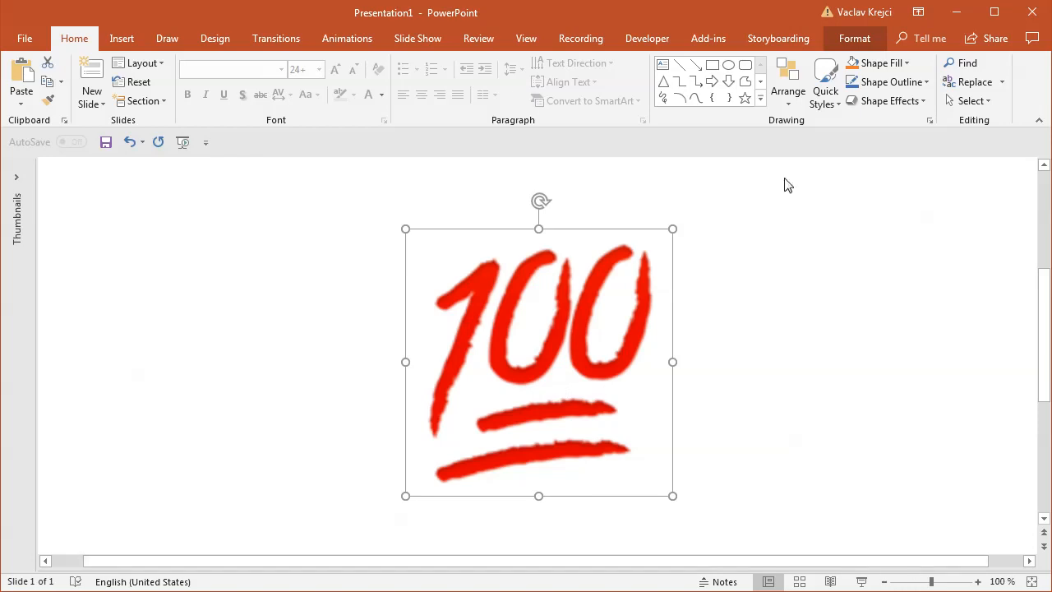
click(854, 38)
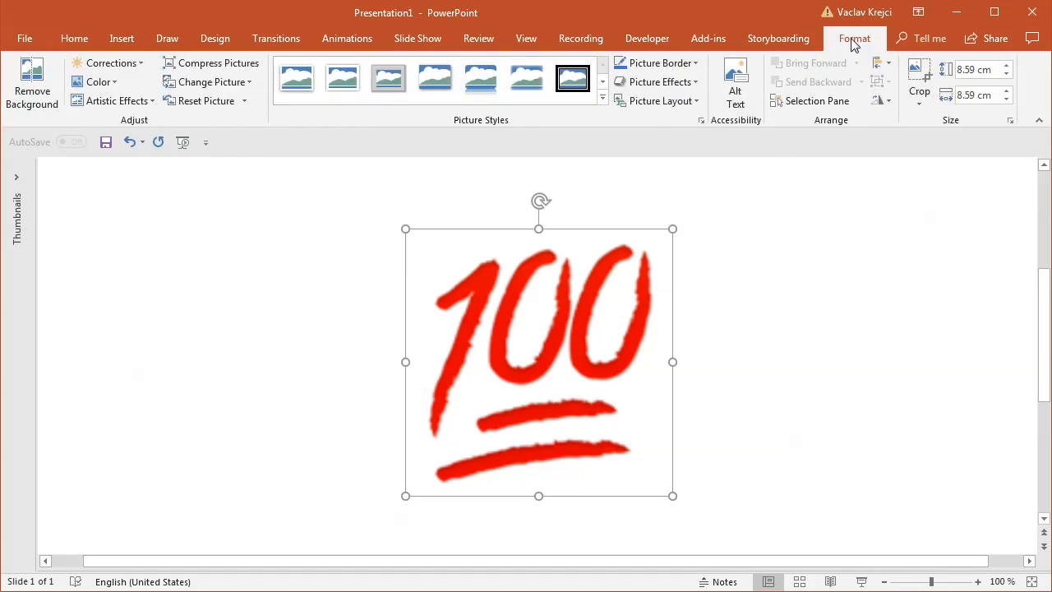
click(99, 82)
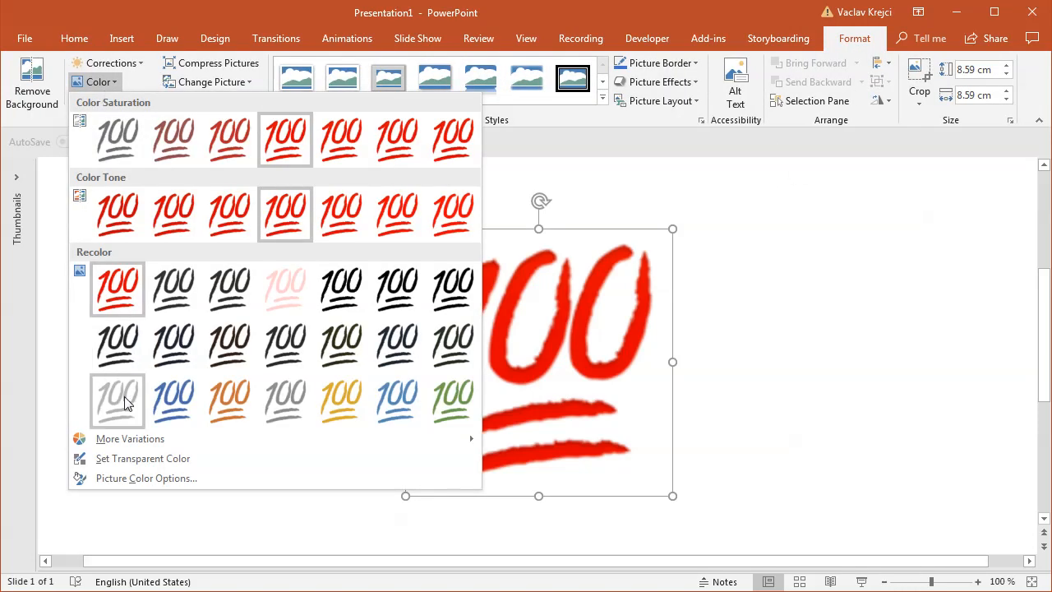
click(117, 401)
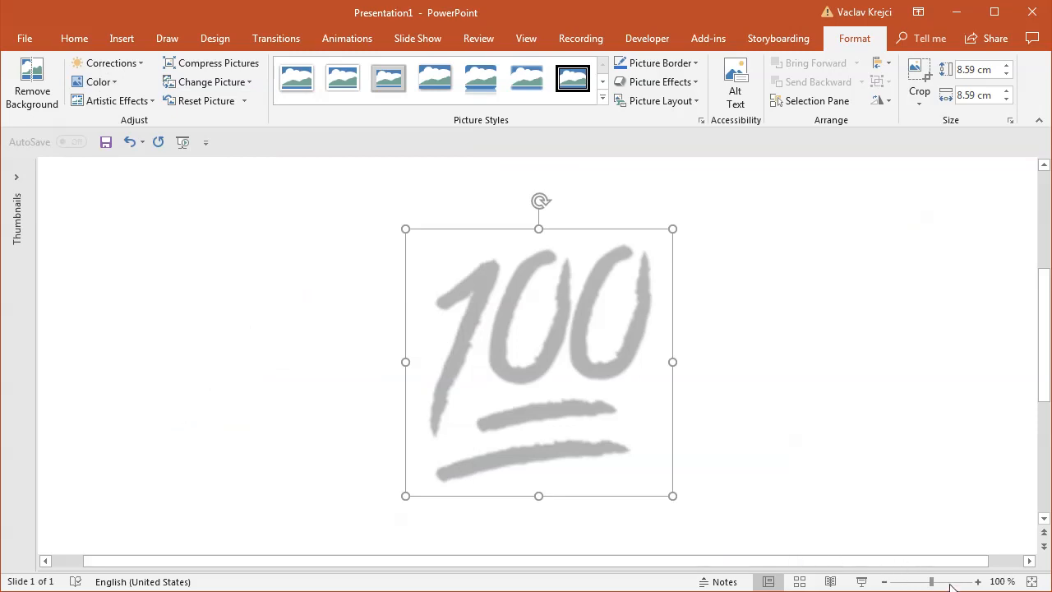
click(955, 582)
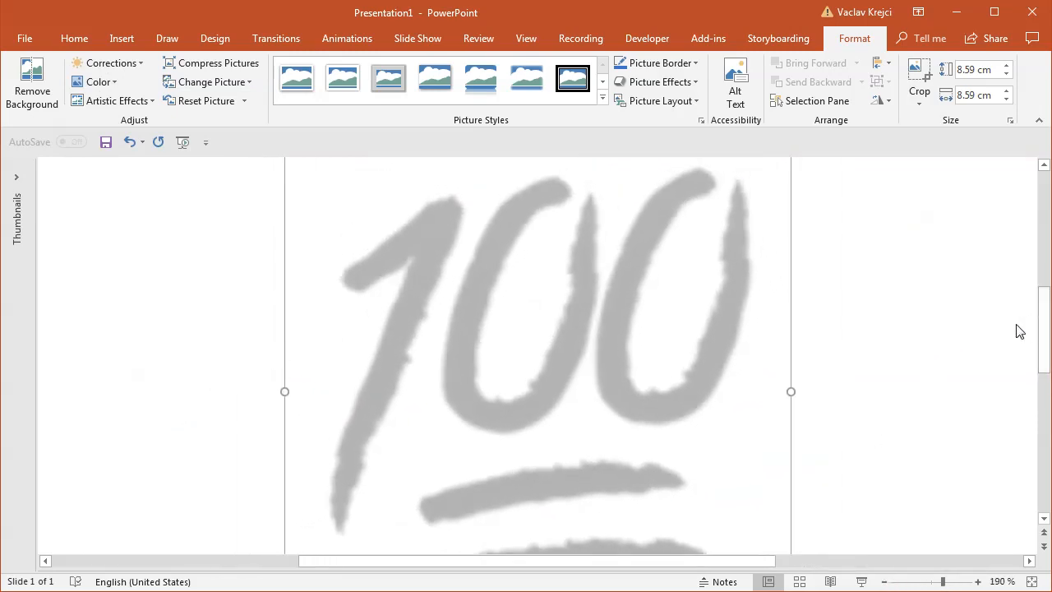
mouse_move(466, 215)
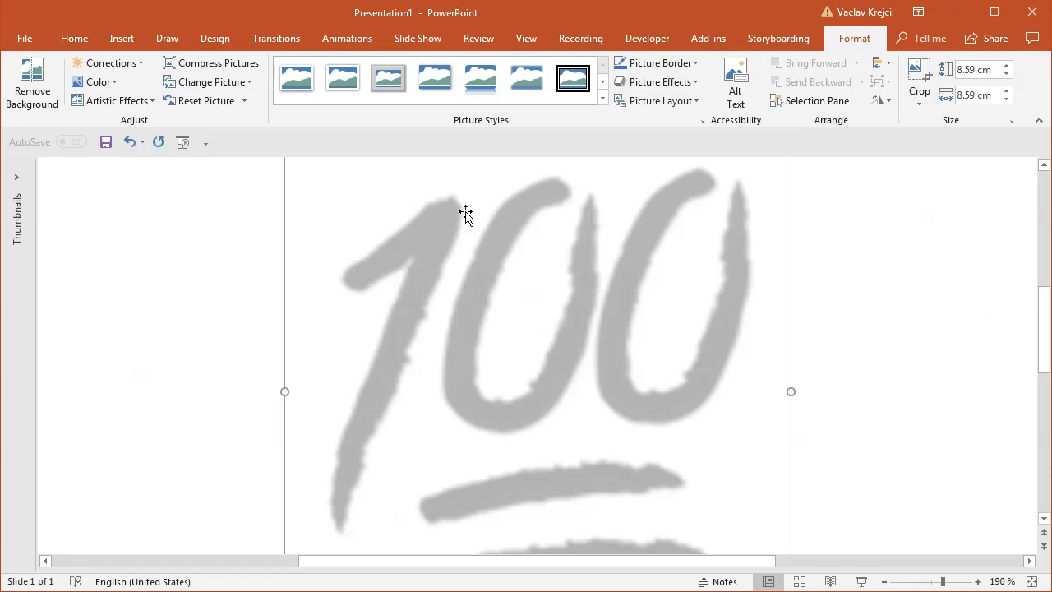
mouse_move(421, 337)
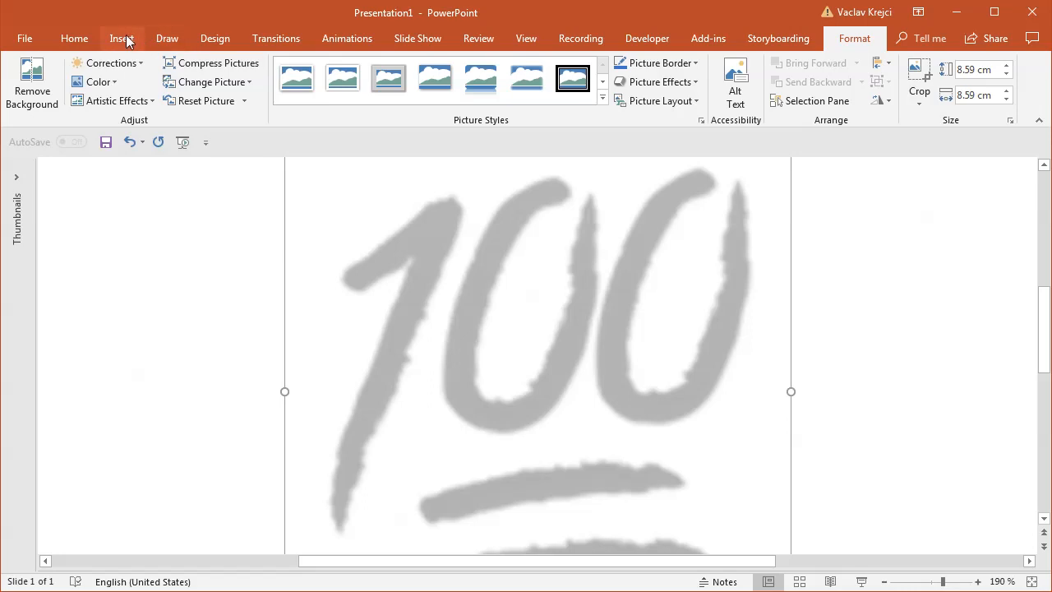
click(243, 82)
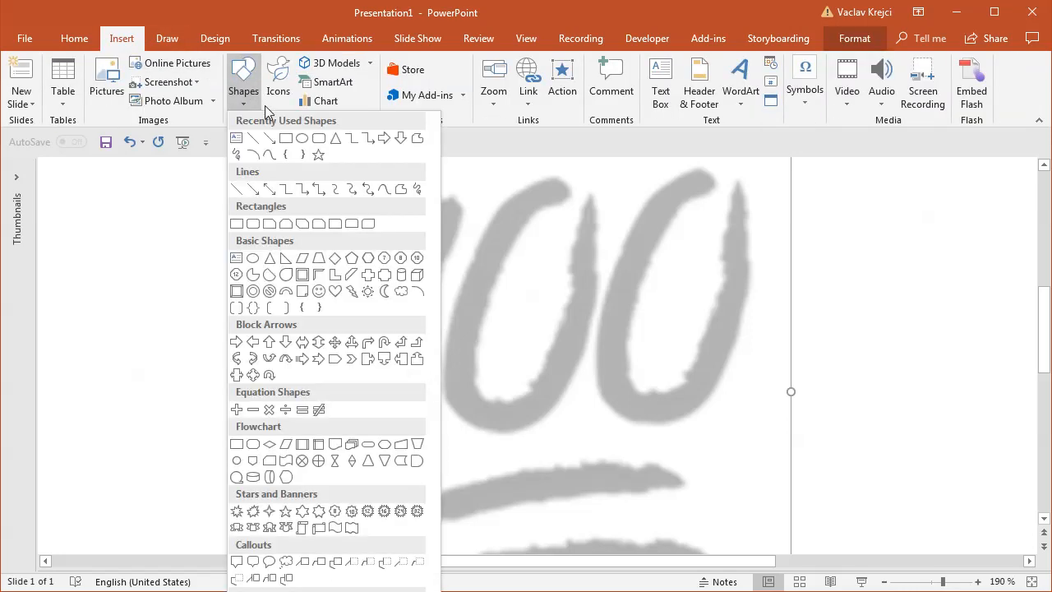
mouse_move(417, 138)
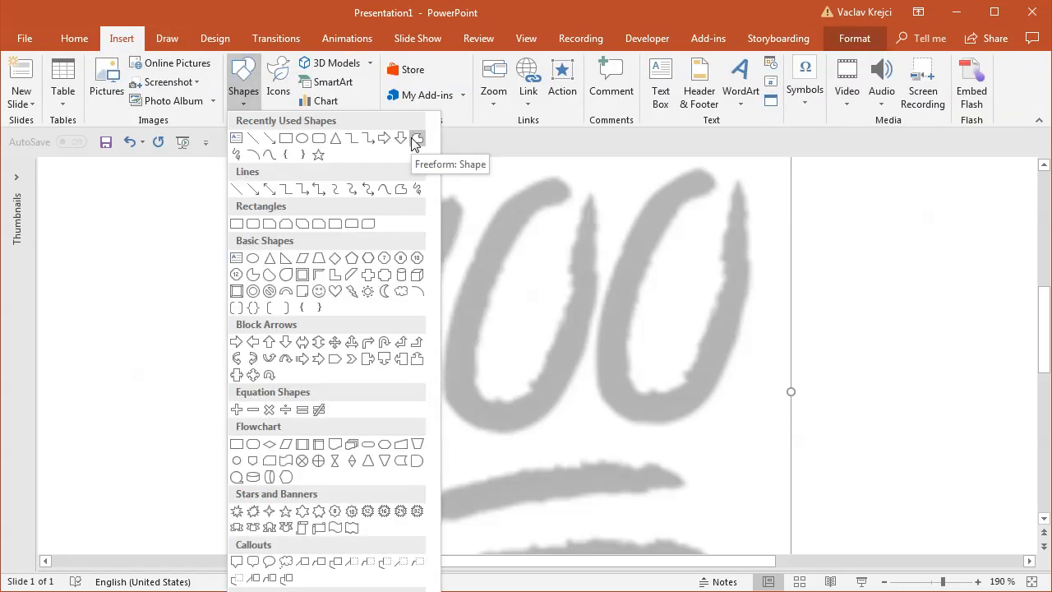
click(417, 138)
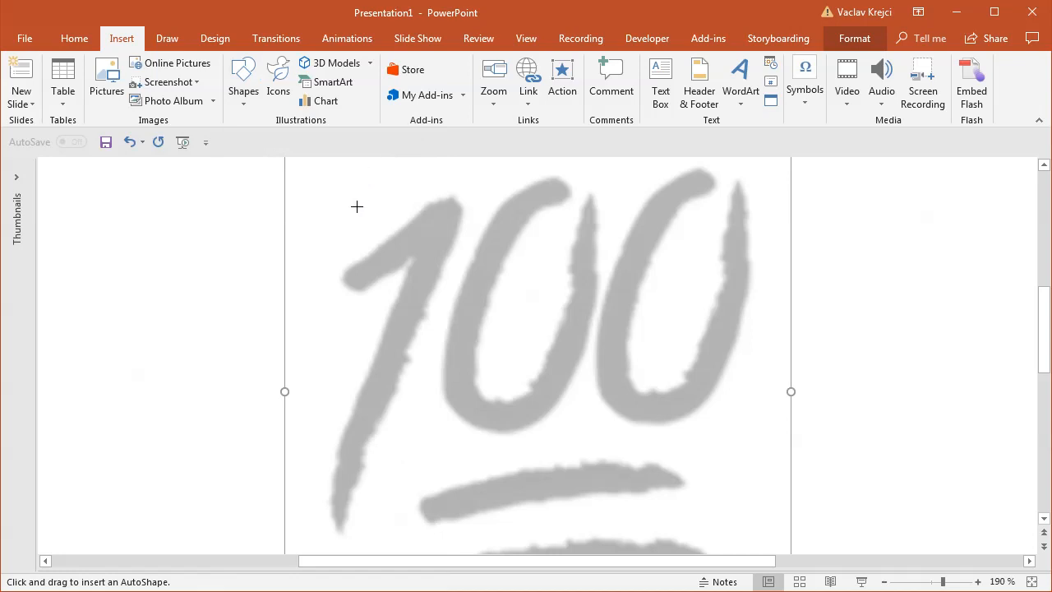
drag(138, 247, 200, 309)
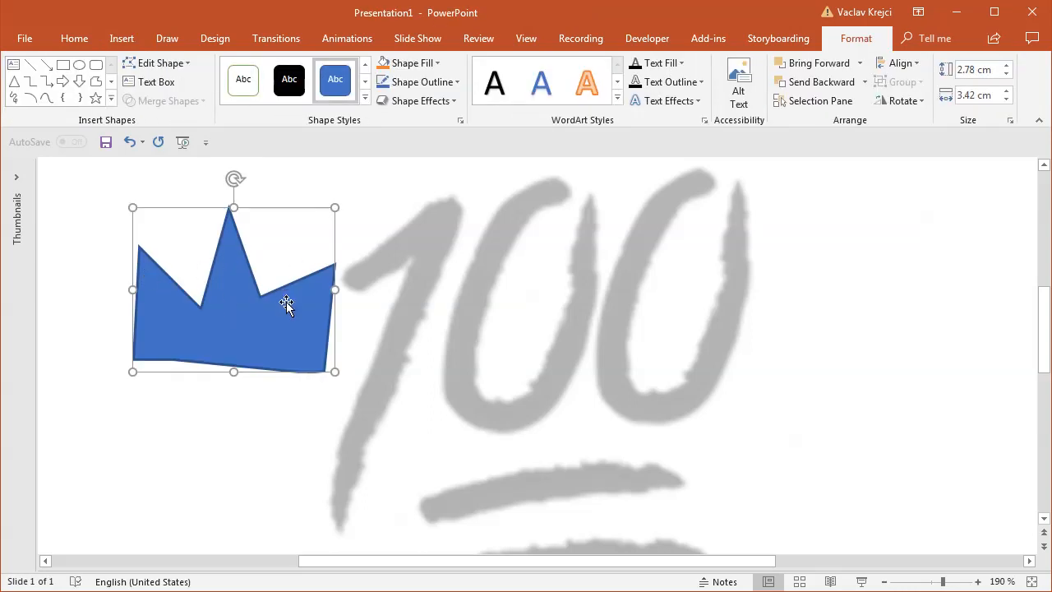
mouse_move(243, 299)
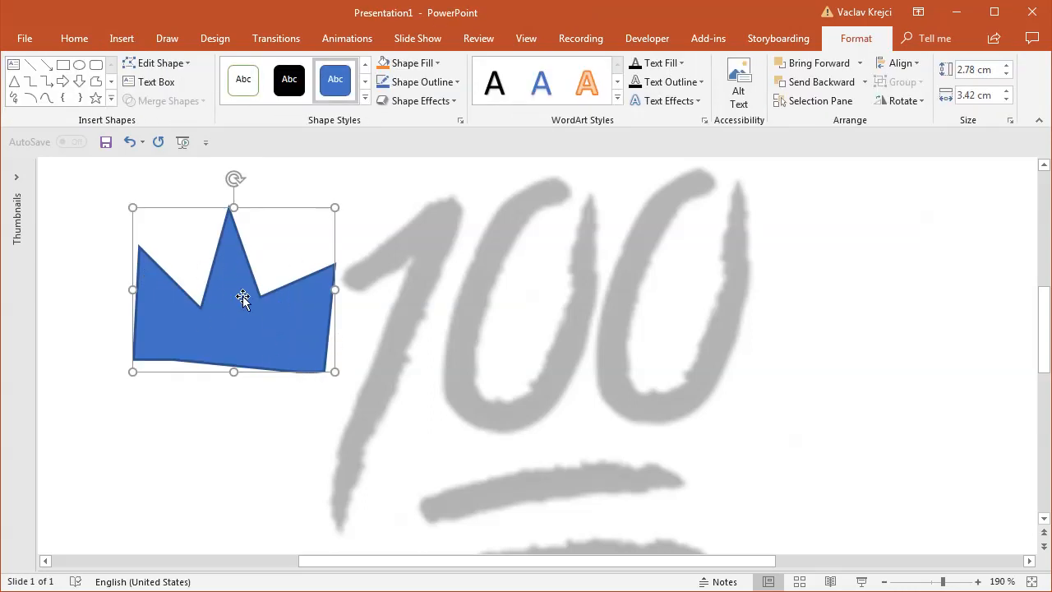
mouse_move(245, 306)
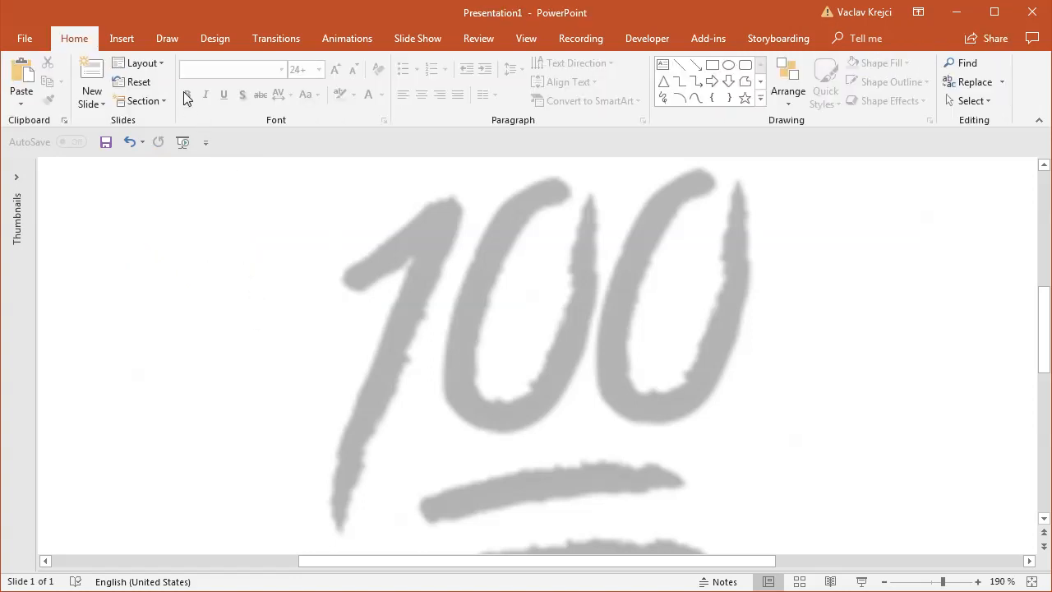
Sketch a smooth blue Scribble freeform blob at the slide's upper left.
click(243, 82)
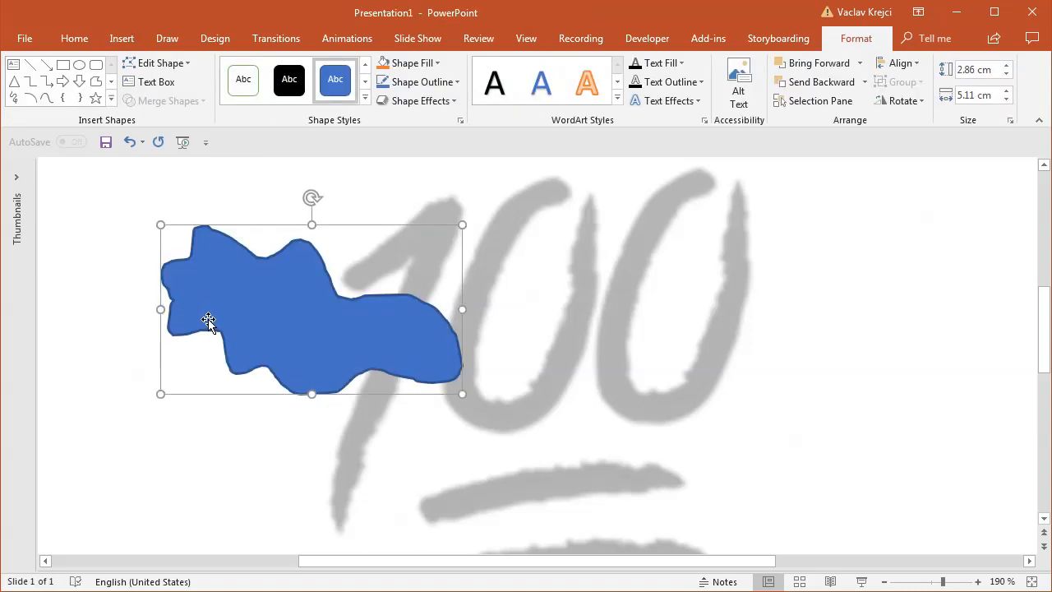
mouse_move(255, 339)
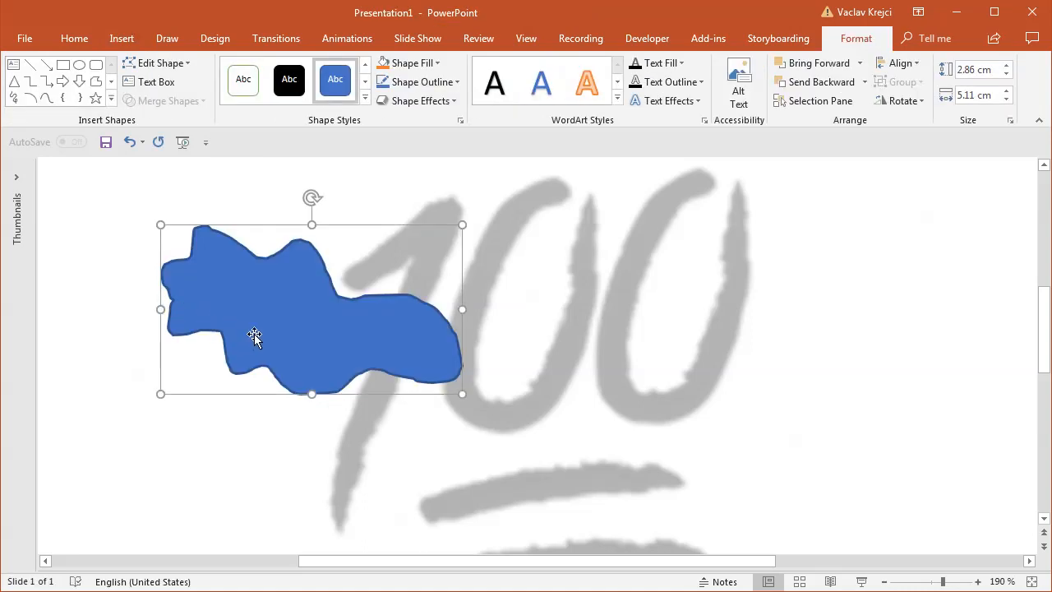
mouse_move(289, 295)
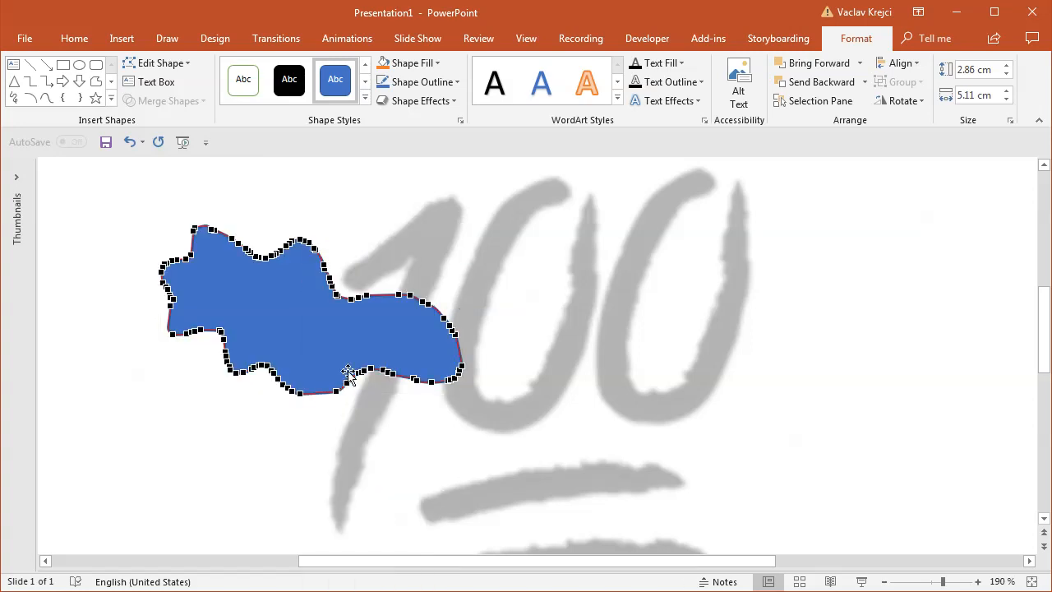
mouse_move(287, 230)
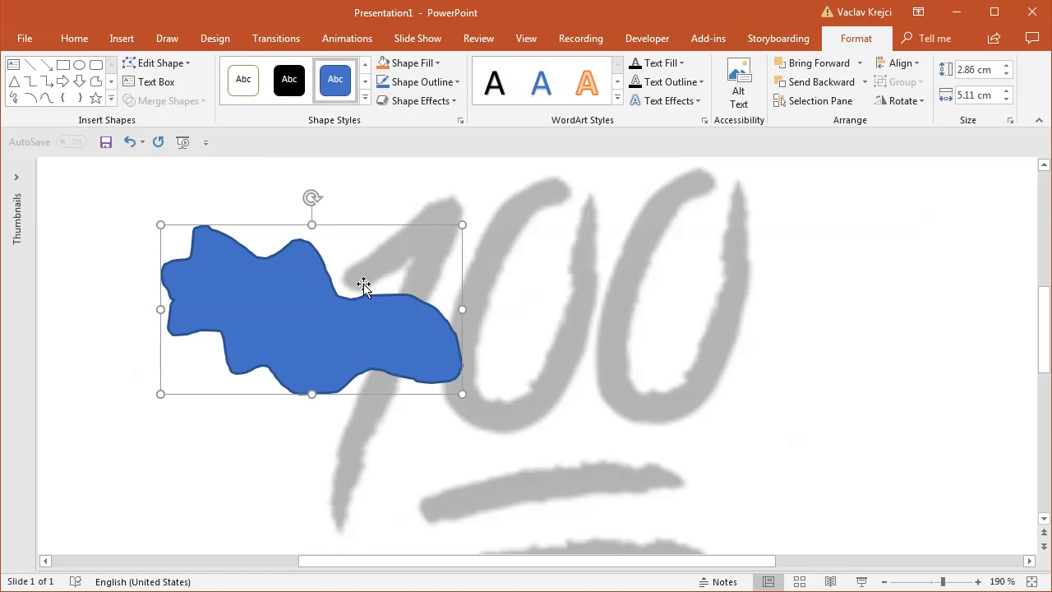
mouse_move(421, 332)
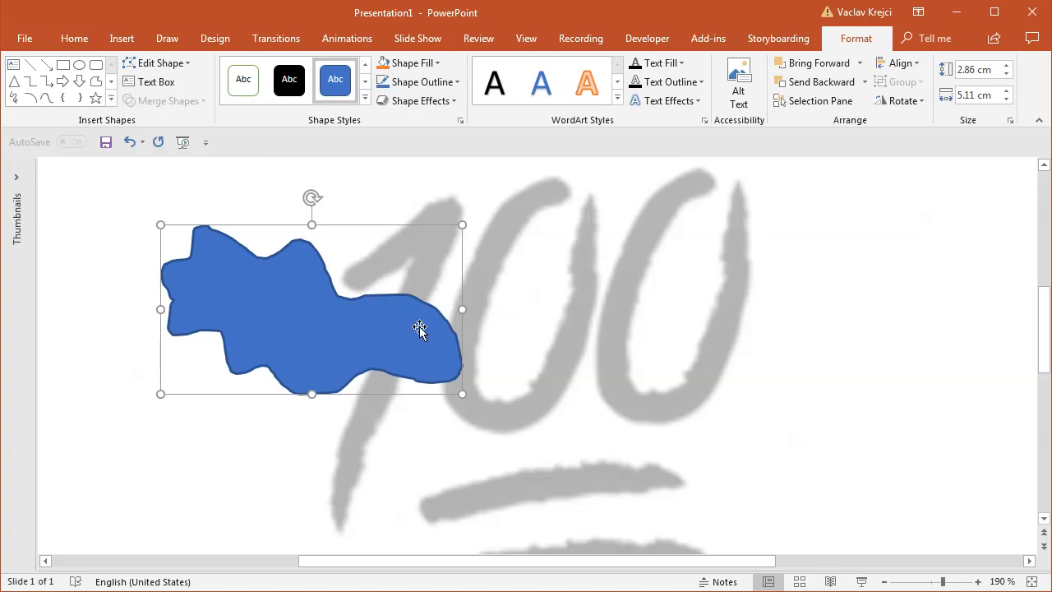
mouse_move(418, 331)
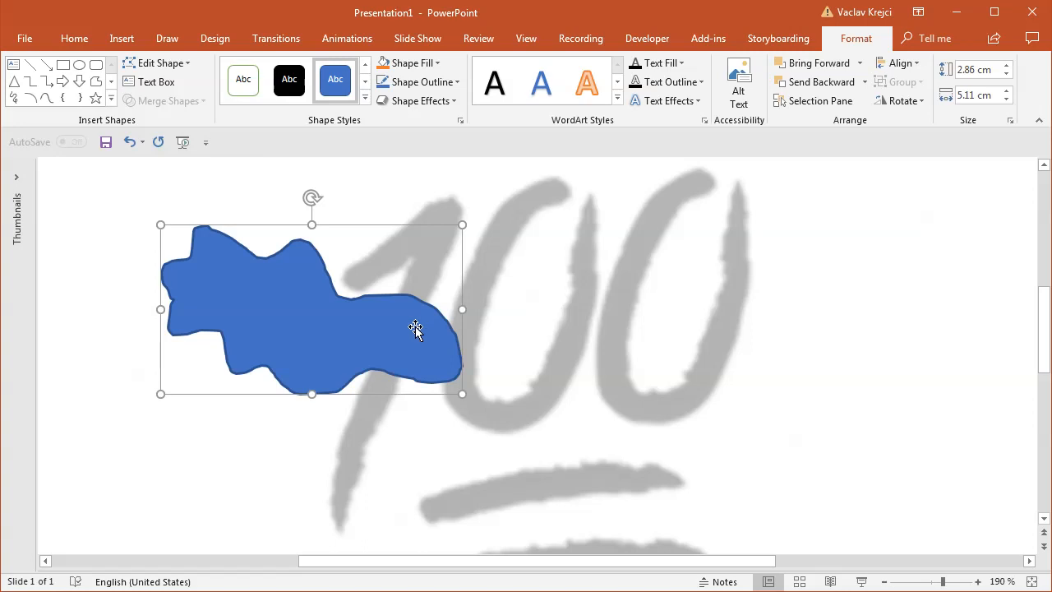
Trace the gray digit 1 as a blue Freeform: Scribble shape, replacing the blob.
click(121, 38)
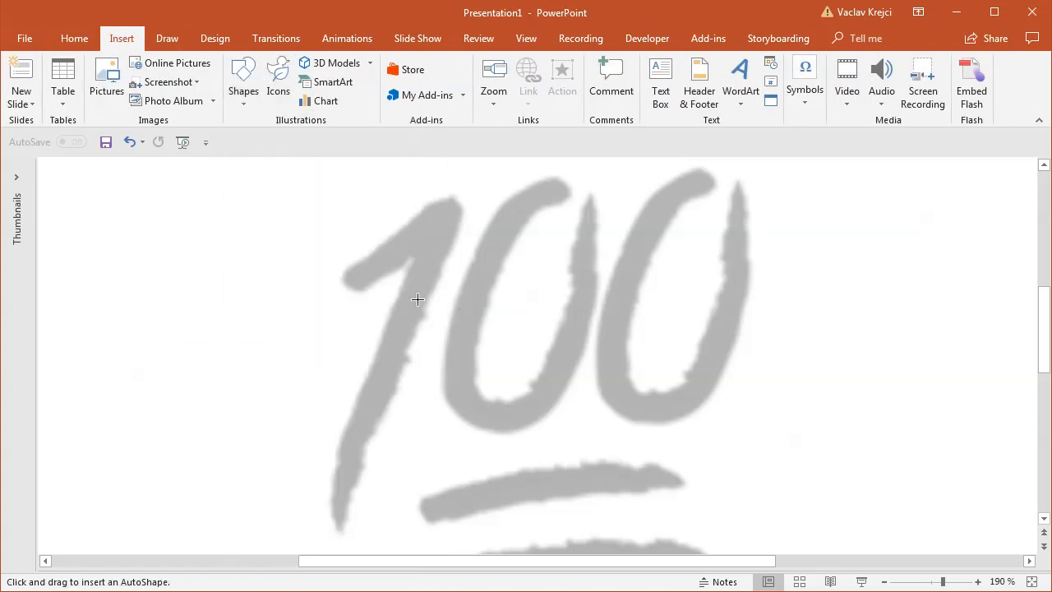
mouse_move(413, 217)
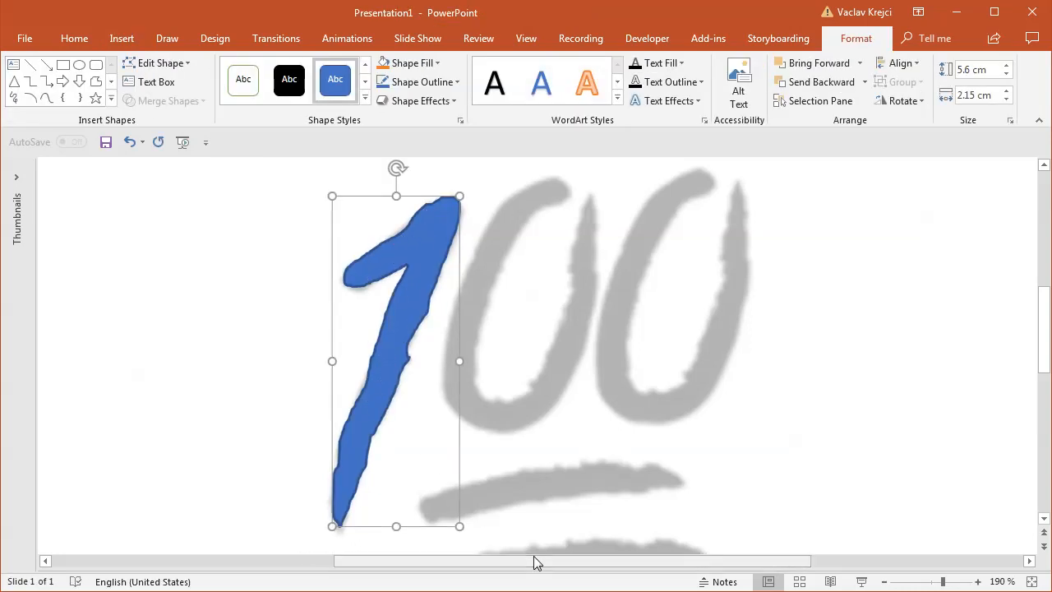
click(122, 38)
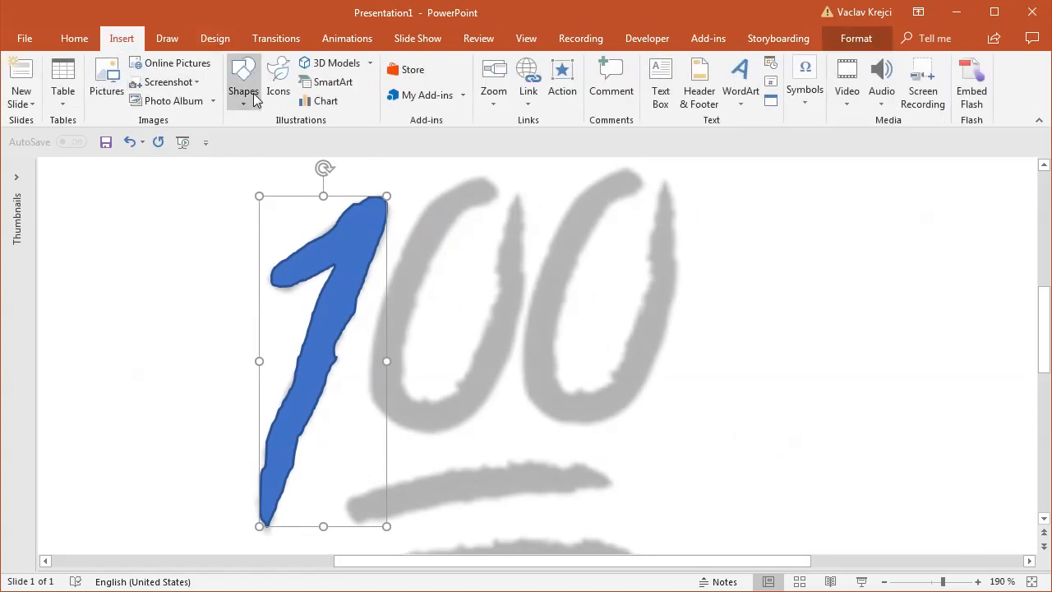
Trace the first gray 0 as a second blue Scribble freeform beside the 1.
click(243, 79)
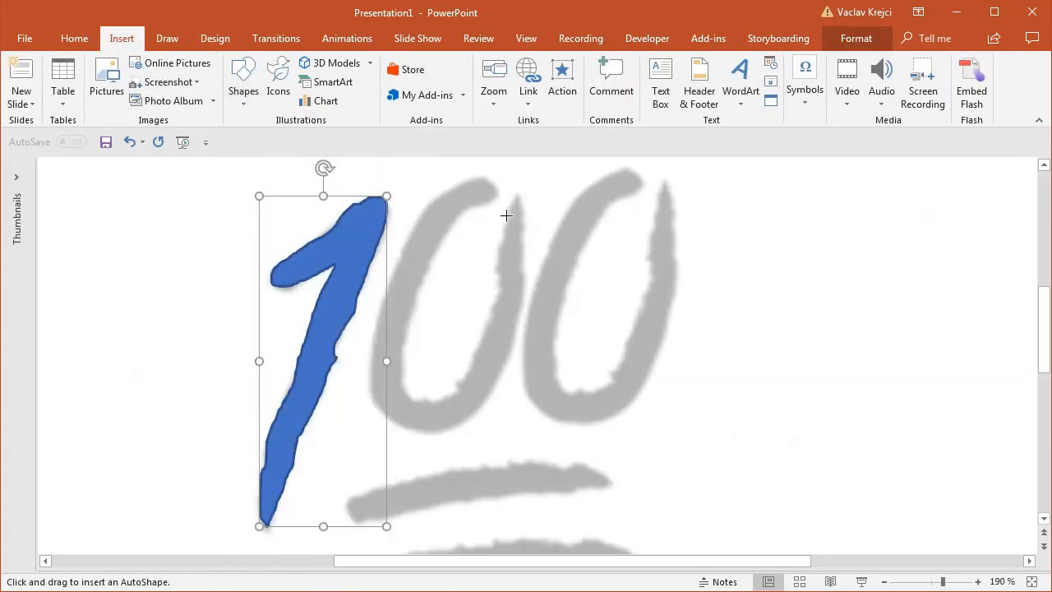
click(496, 271)
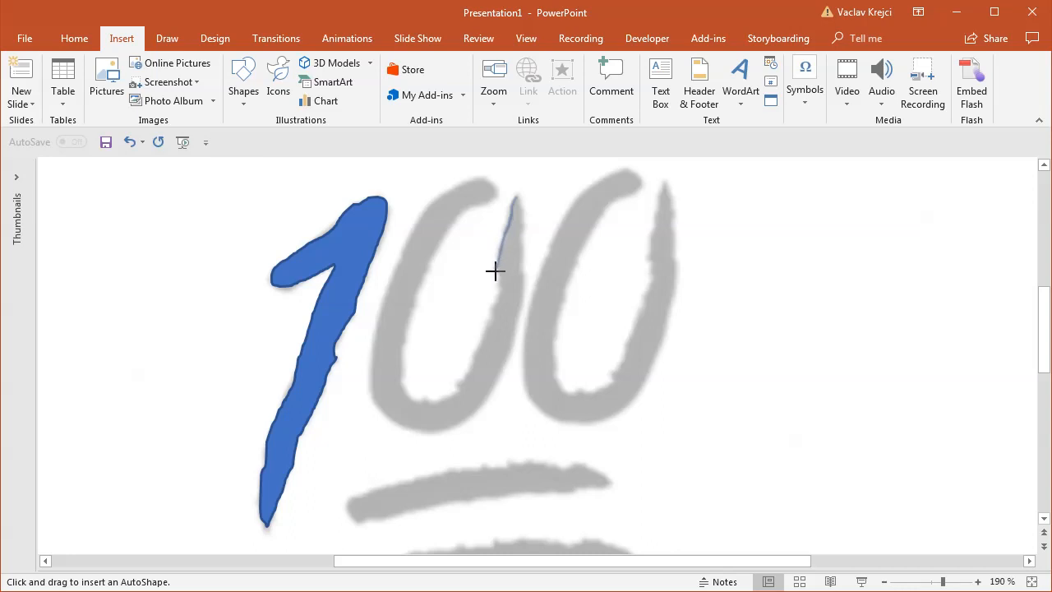
drag(497, 271, 447, 391)
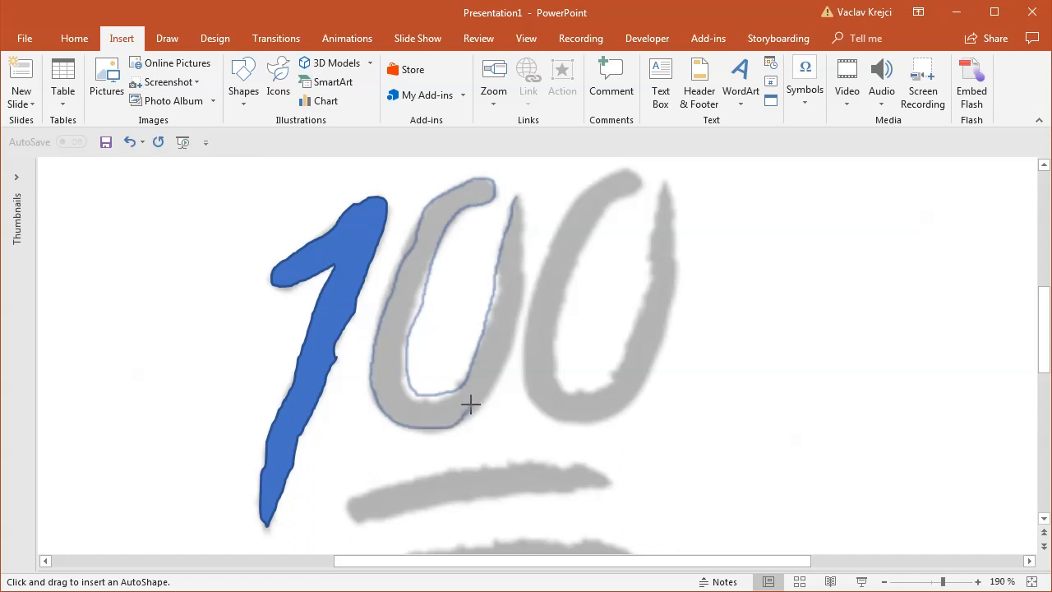
mouse_move(520, 277)
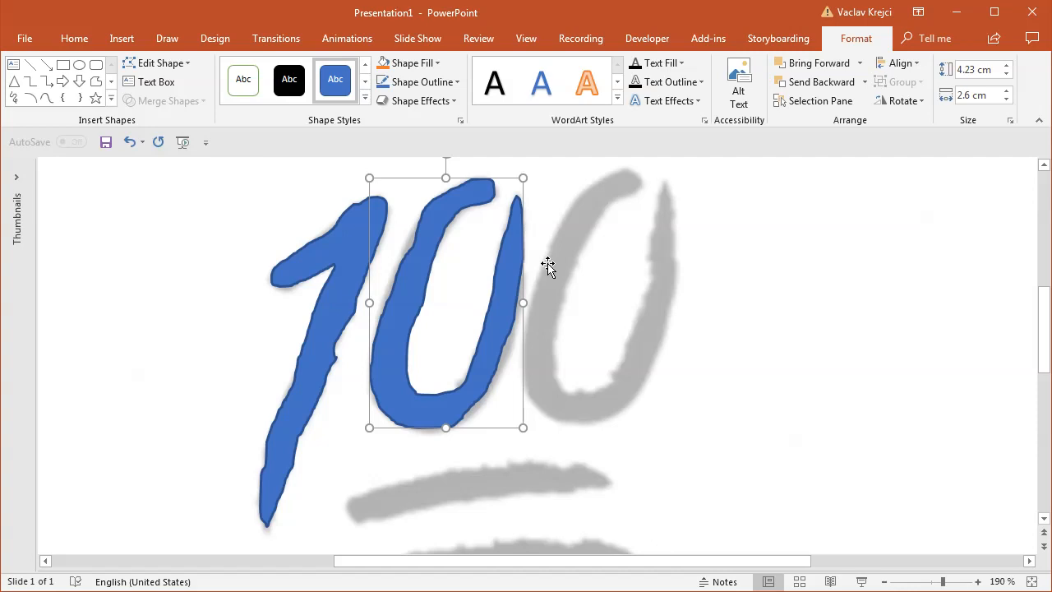
click(122, 38)
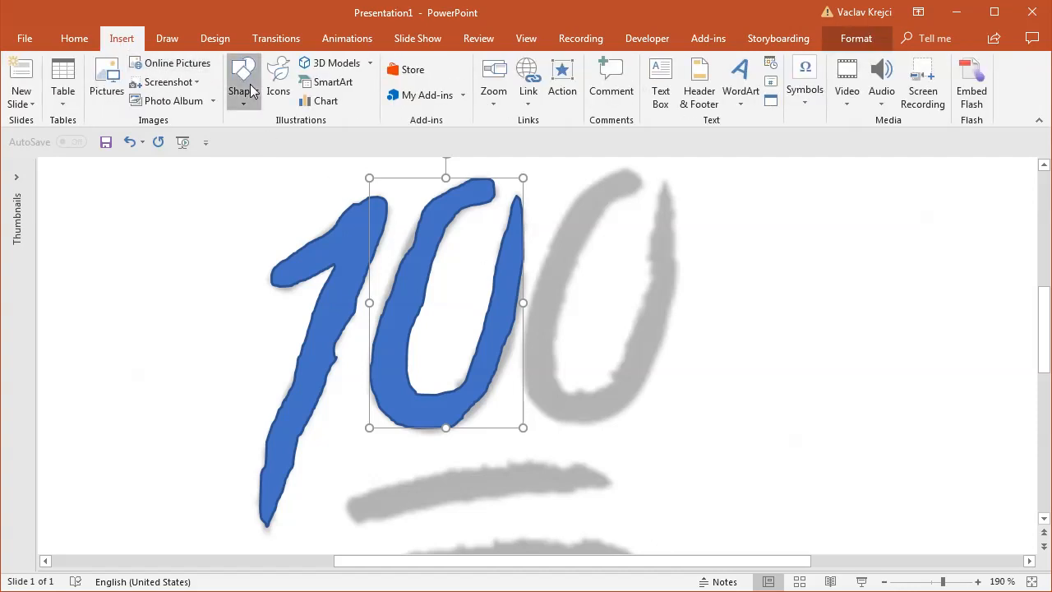
Trace the second 0 and both underline strokes as blue freeforms, completing the 100.
click(243, 79)
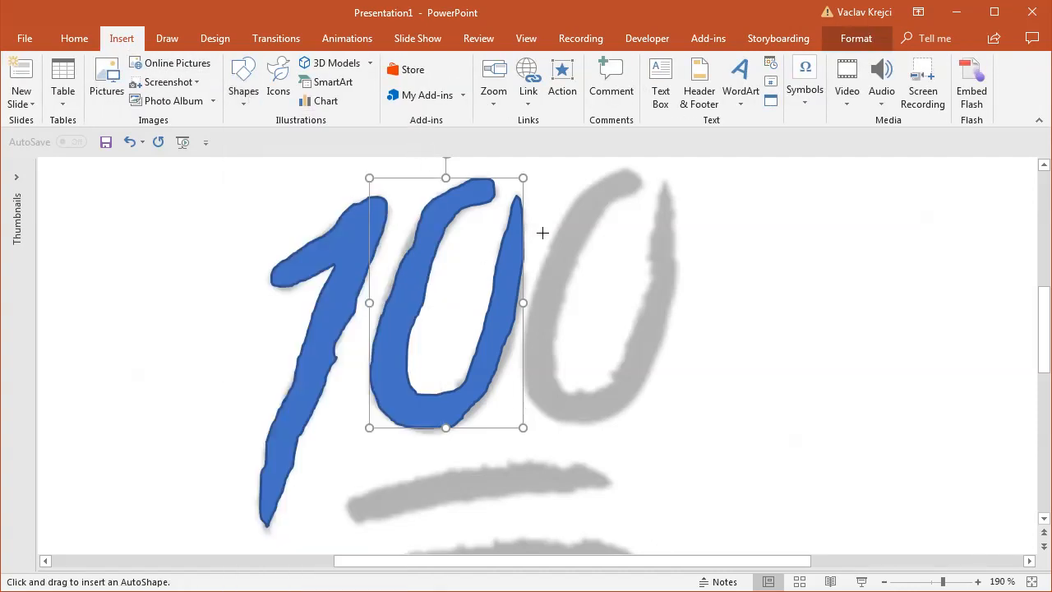
click(655, 214)
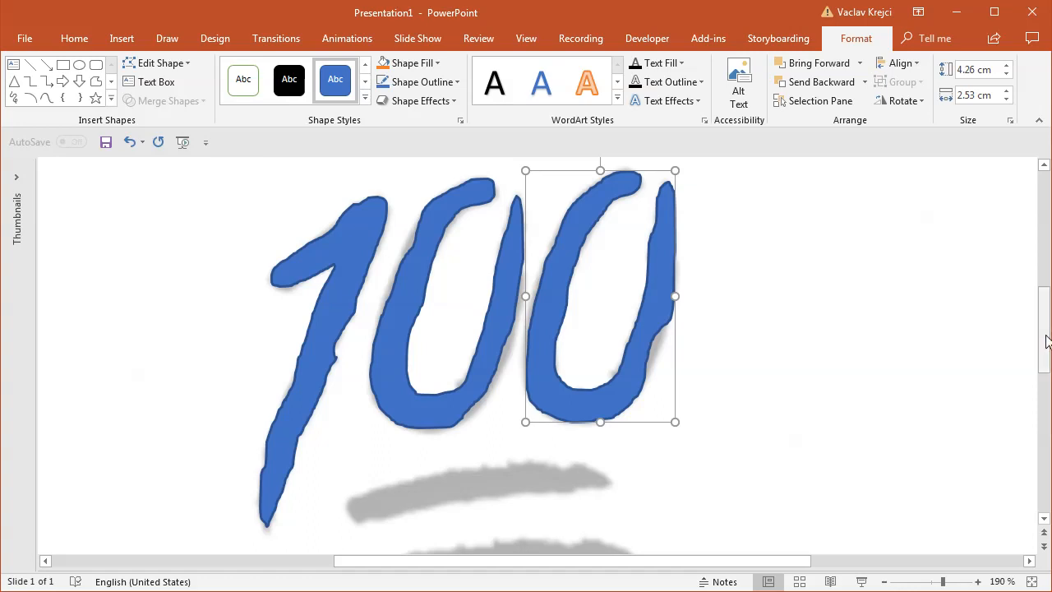
scroll(down, 3)
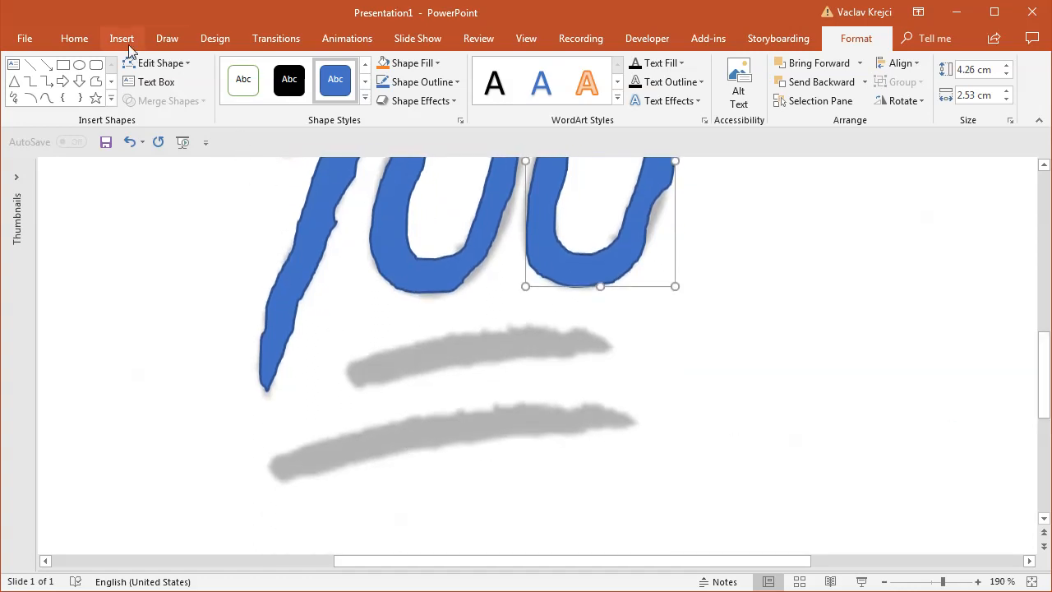
click(122, 38)
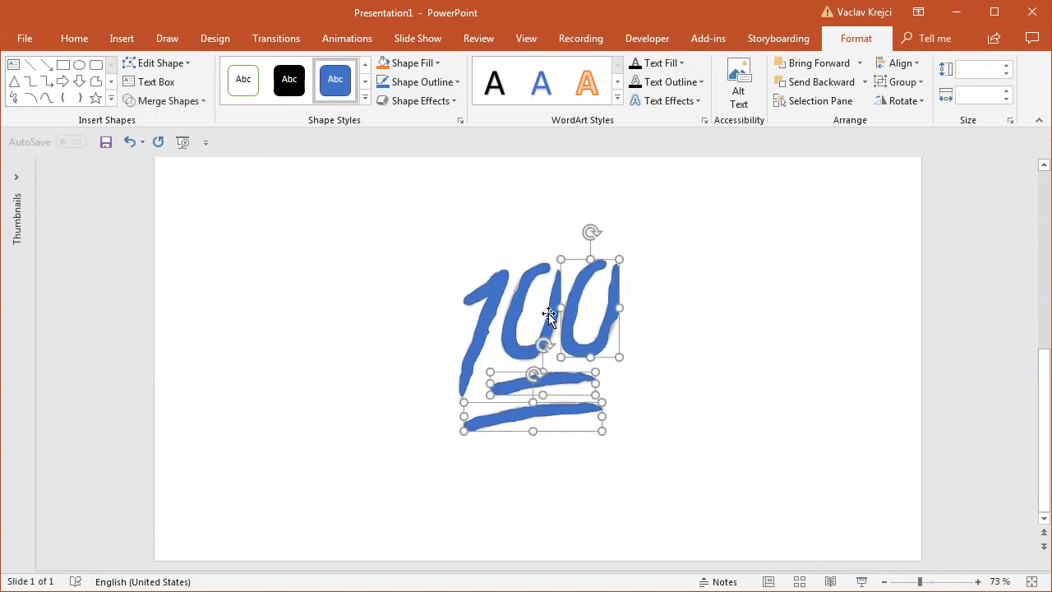
Reset the gray reference picture to restore its original red colours.
click(493, 293)
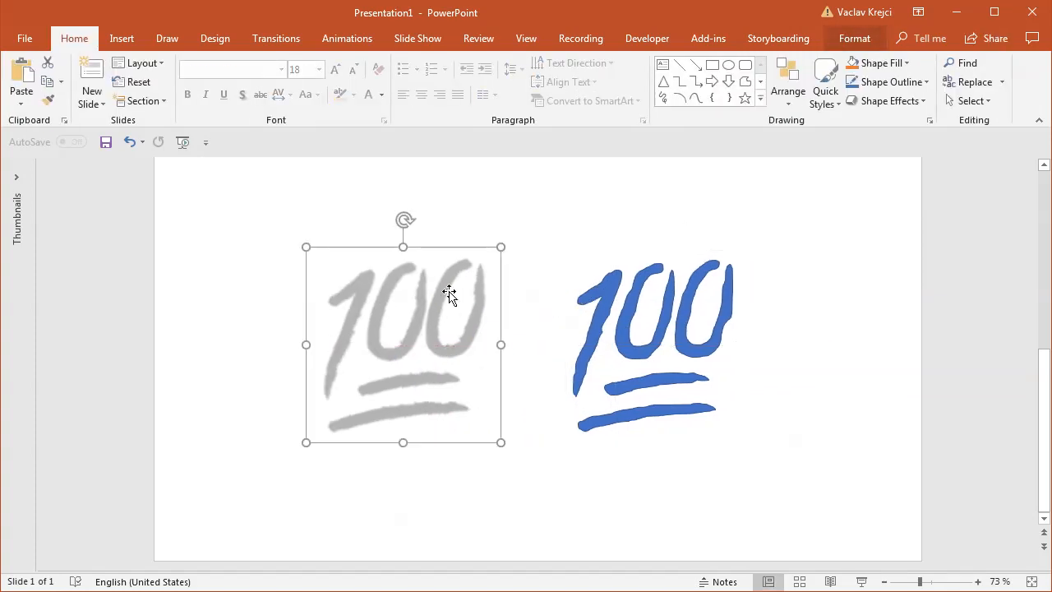
click(855, 38)
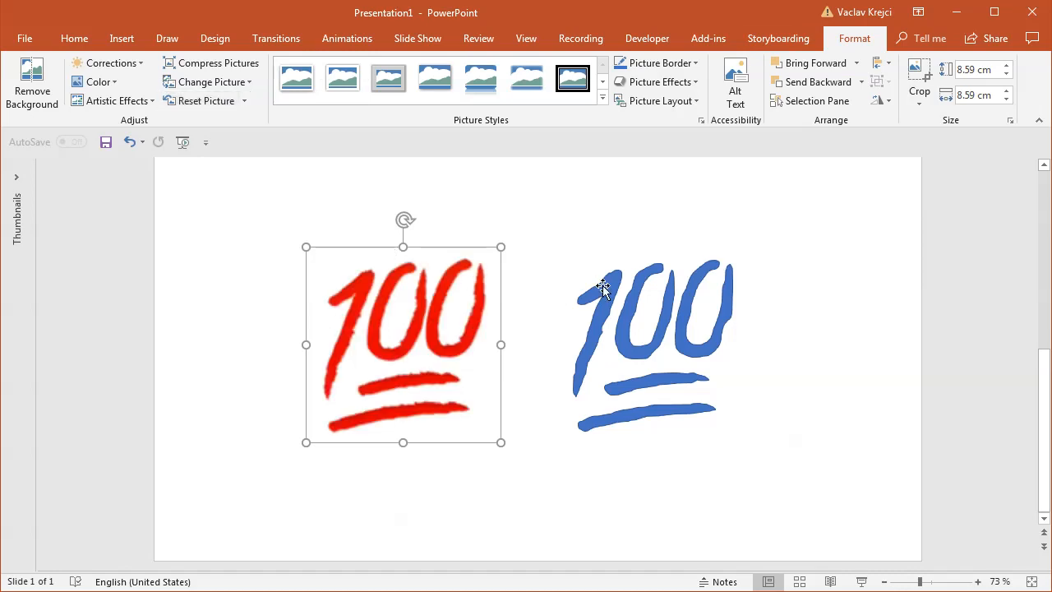
Fill the traced 100 with red and set its Shape Outline to No Outline.
click(651, 345)
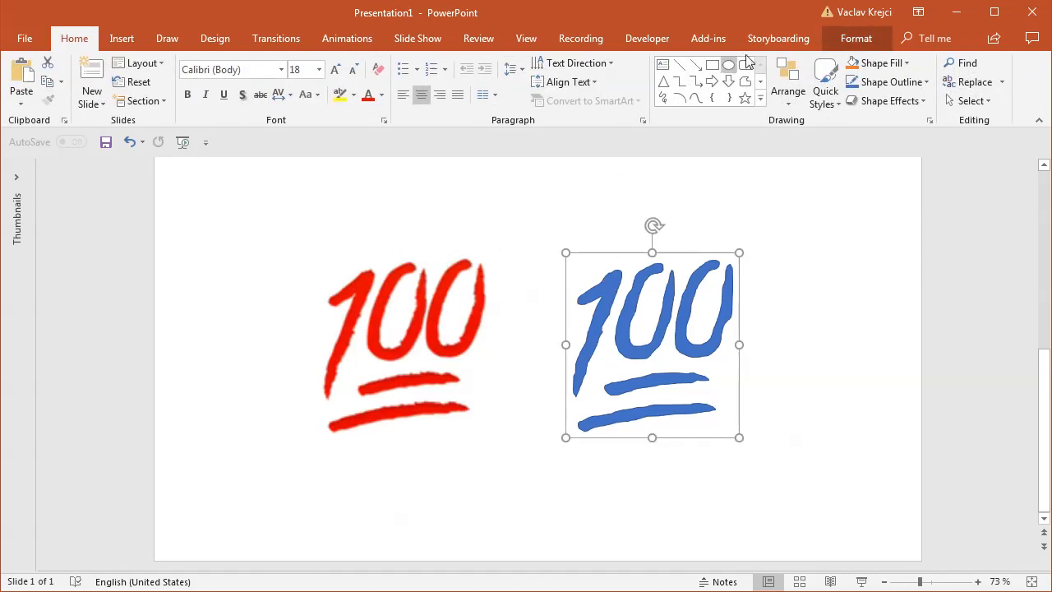
click(419, 62)
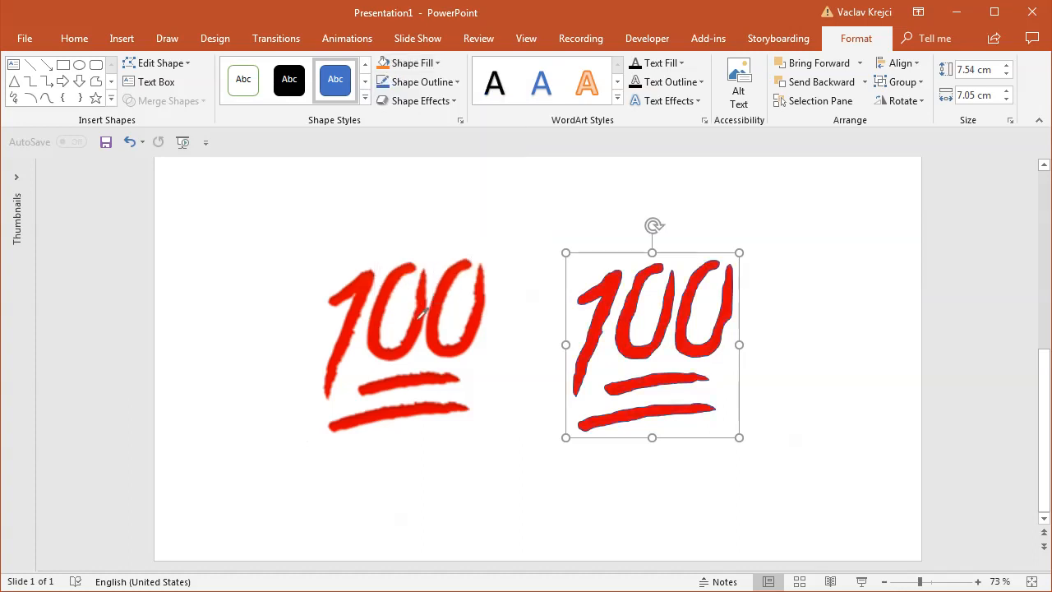
click(418, 83)
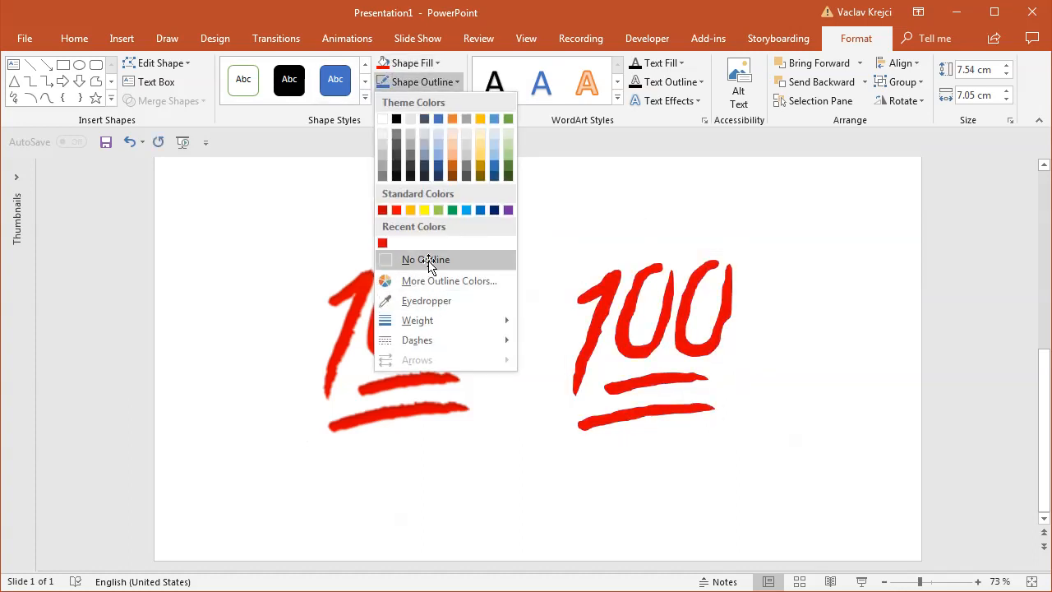
click(424, 260)
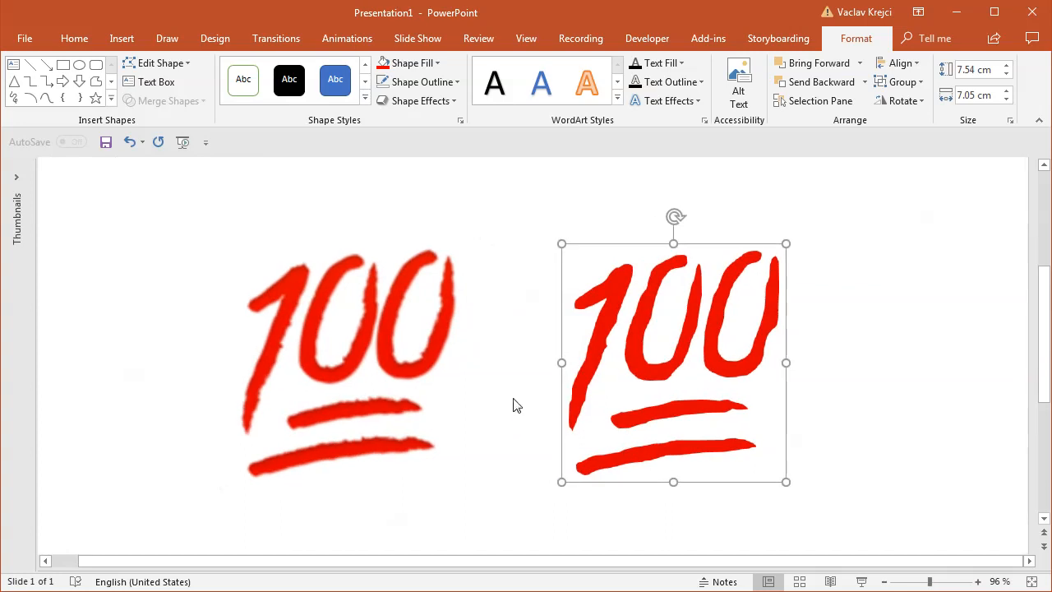
mouse_move(388, 405)
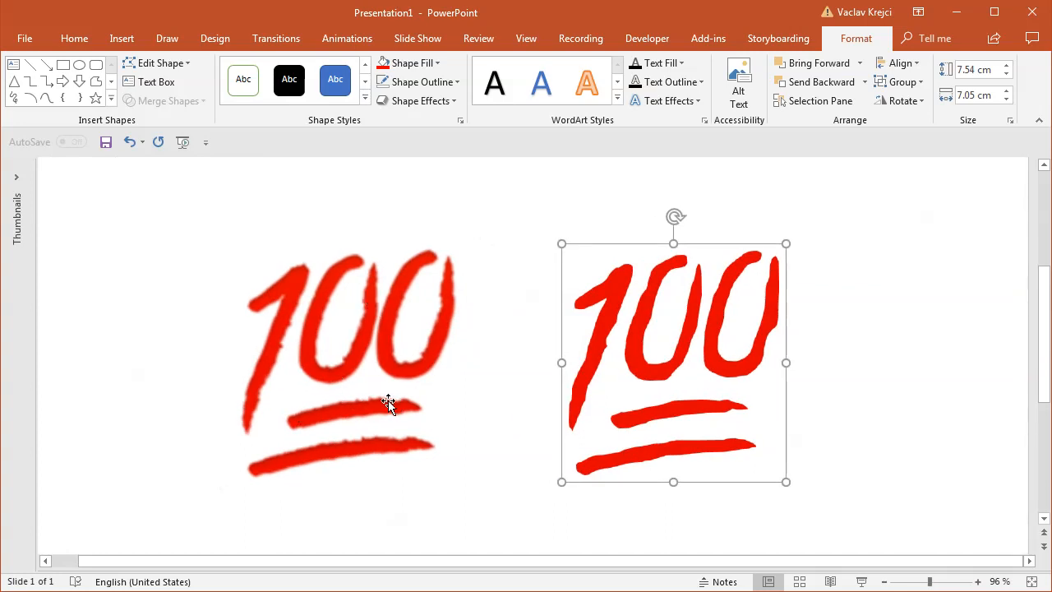
Open Format Shape for the red 100 group and expand the Shadow section under Effects.
right_click(674, 361)
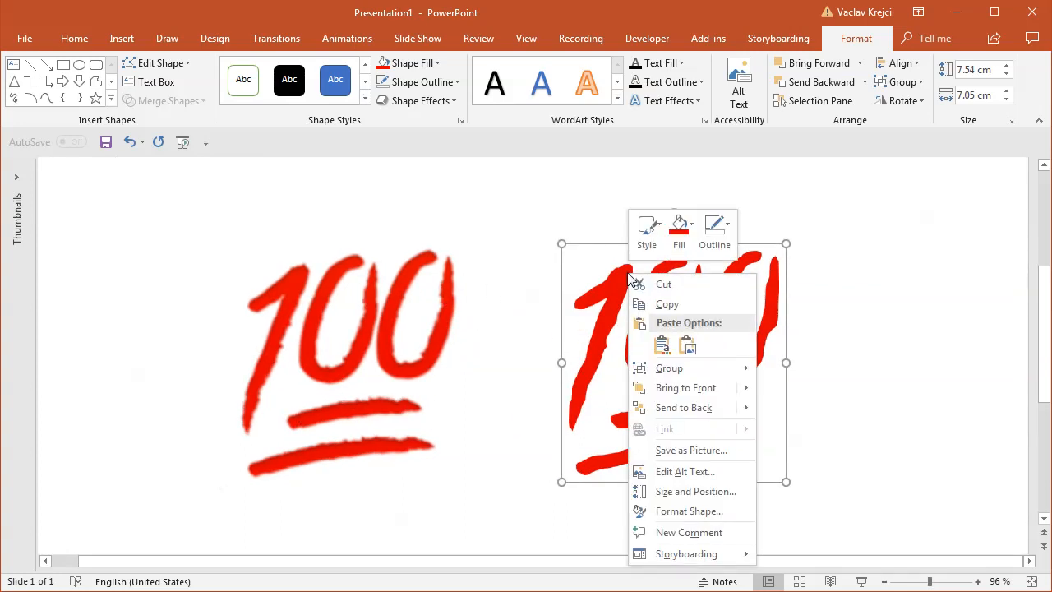
click(689, 510)
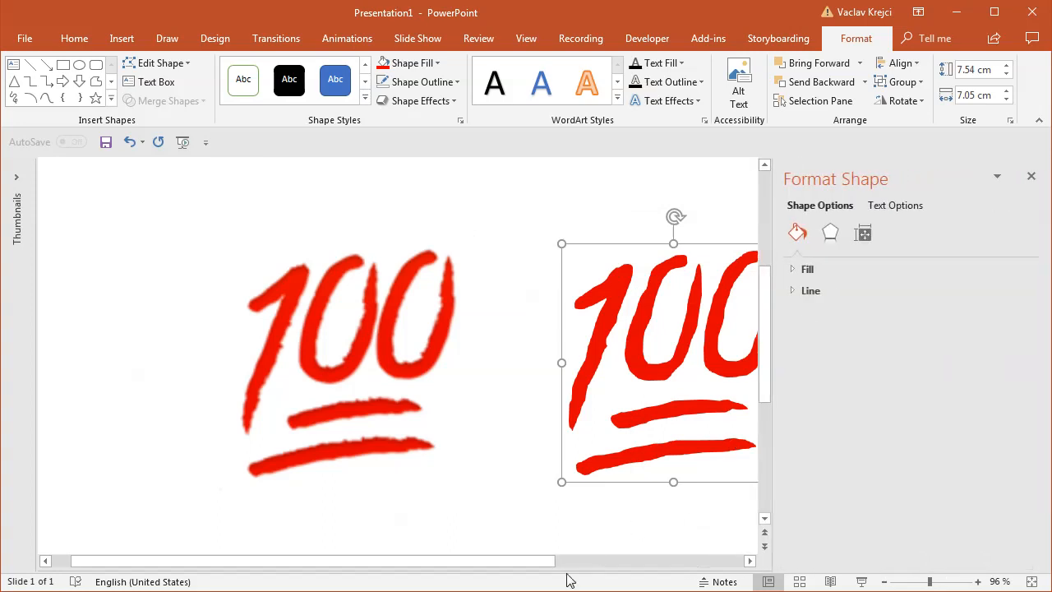
drag(658, 362, 575, 362)
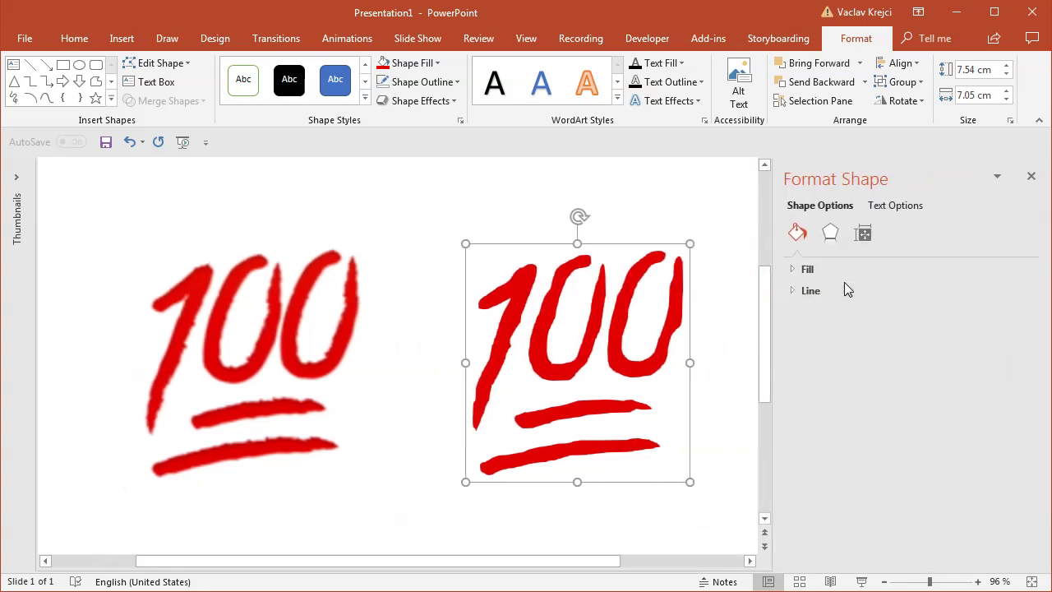
click(829, 232)
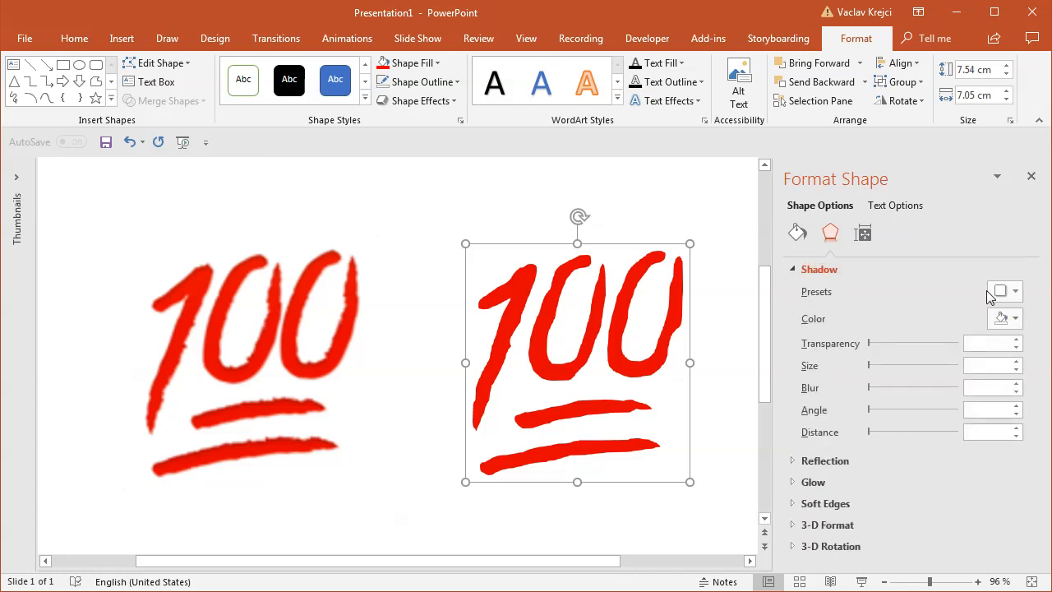
click(1015, 292)
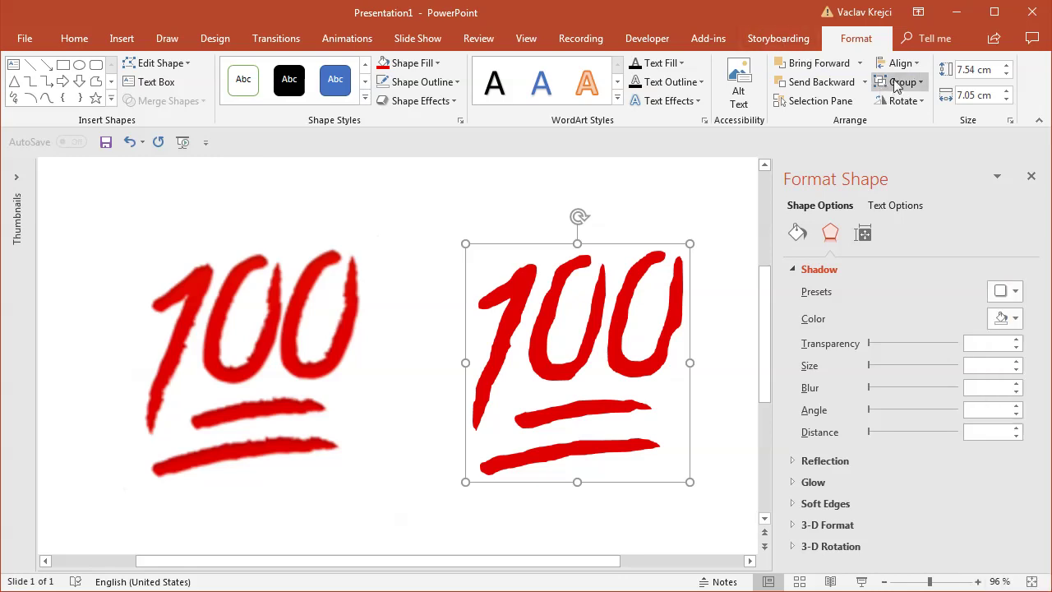
Ungroup the 100 and apply the Inside Top Left shadow preset to all pieces.
click(901, 82)
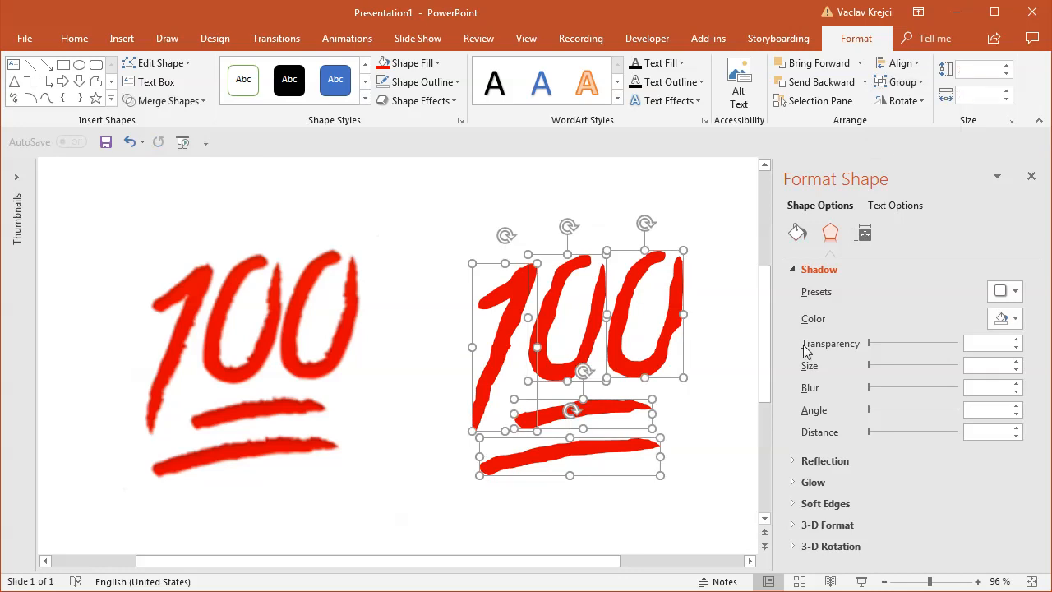
click(999, 291)
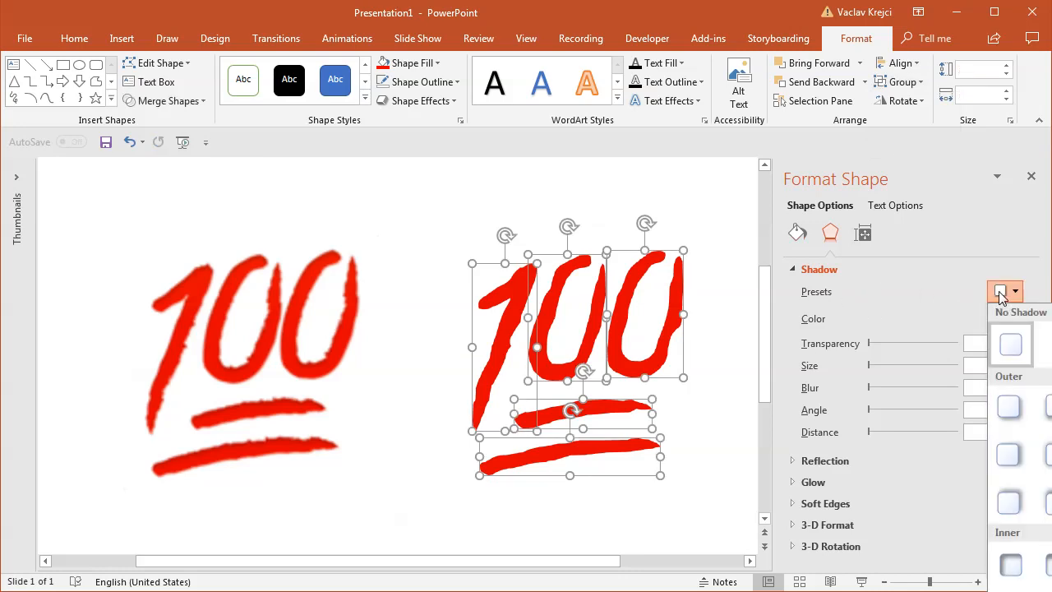
mouse_move(1011, 562)
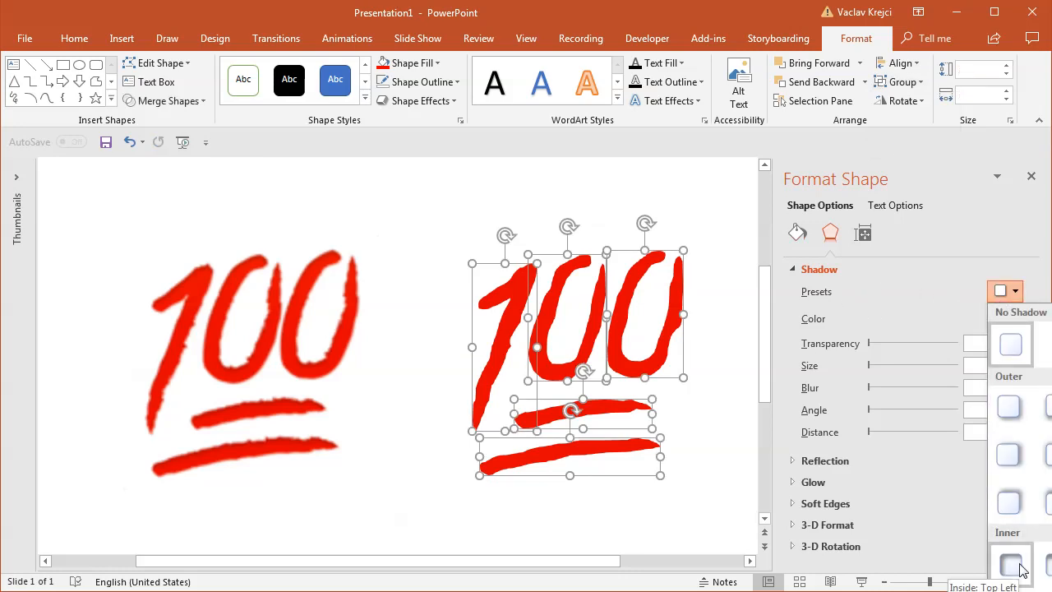
click(1011, 562)
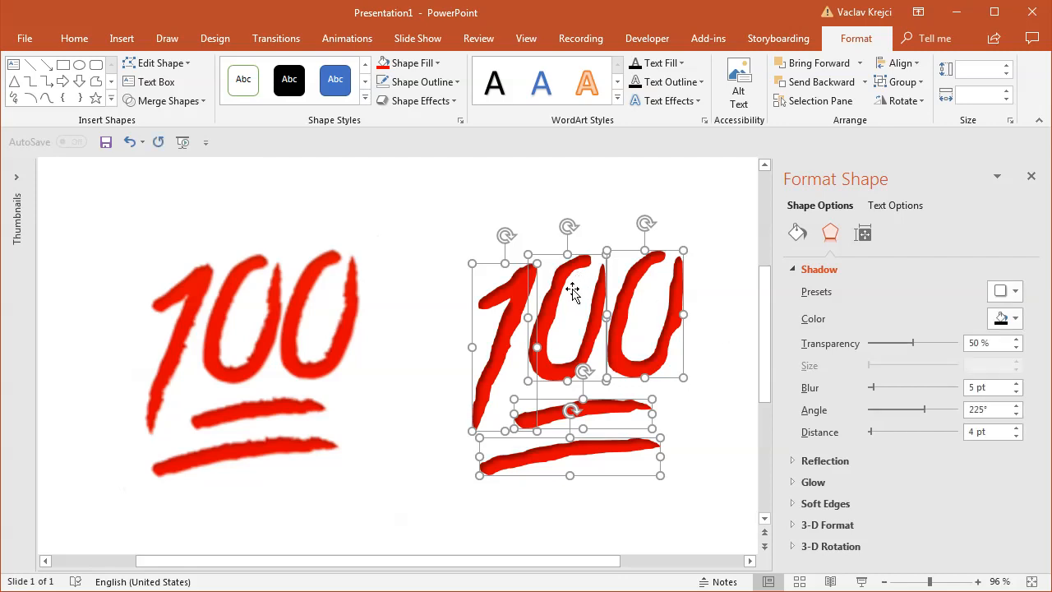
Set the shadow colour with the Eyedropper sampled from the original red logo.
click(1012, 319)
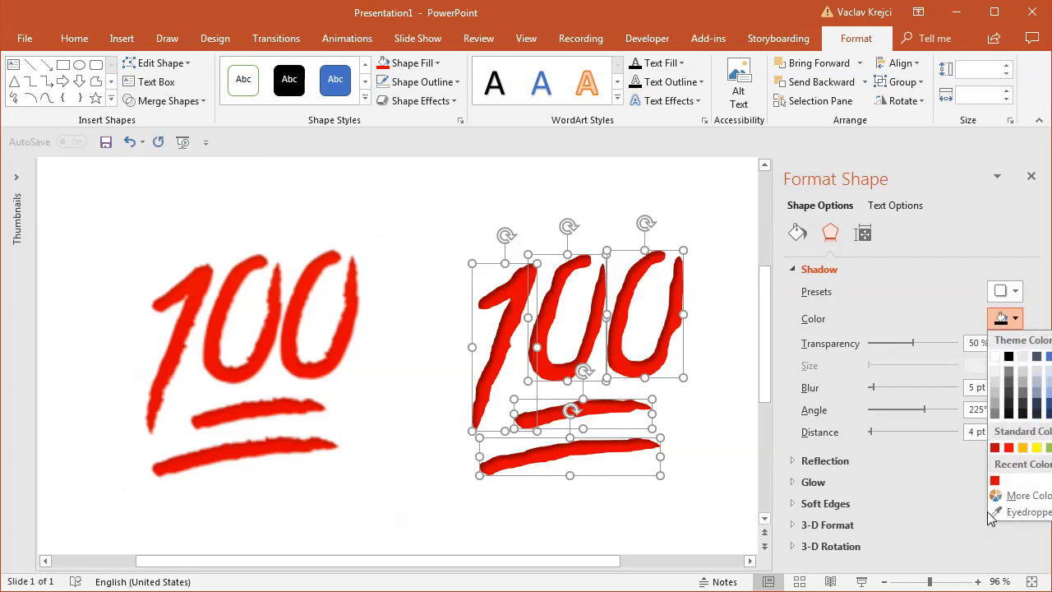
mouse_move(1001, 511)
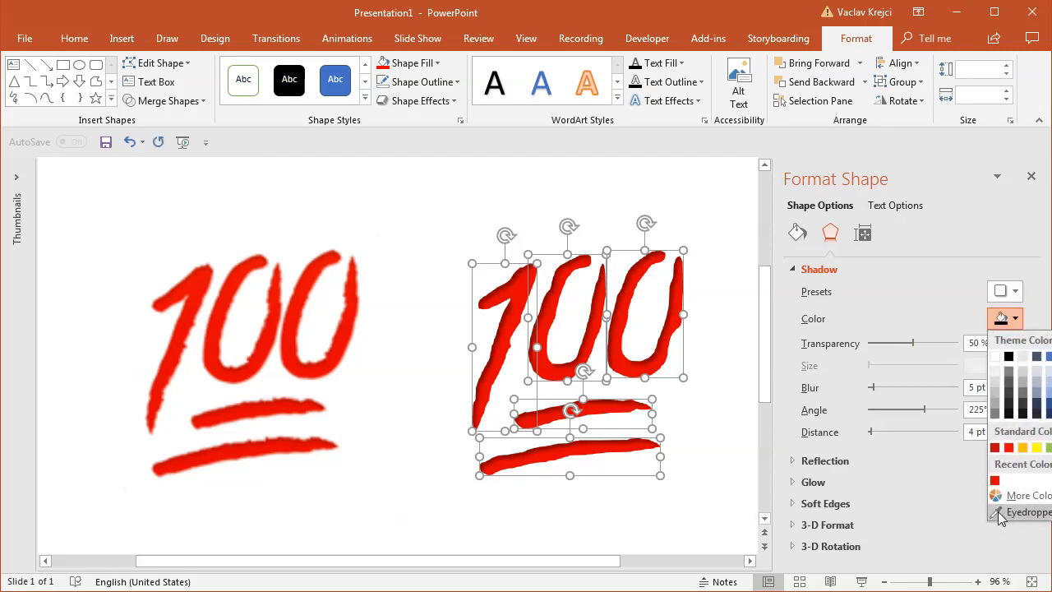
click(1026, 511)
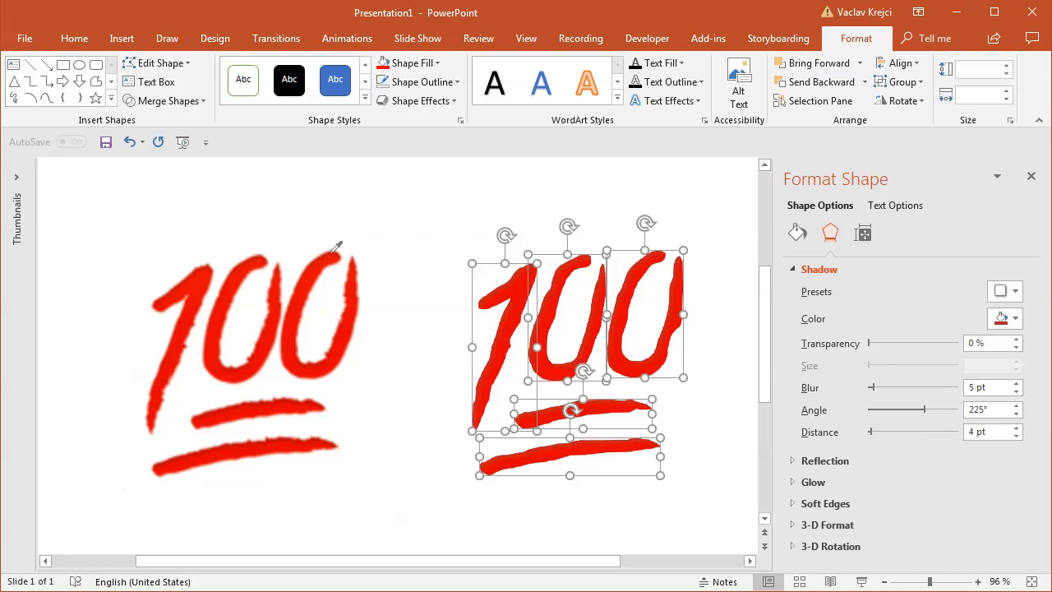
click(1014, 319)
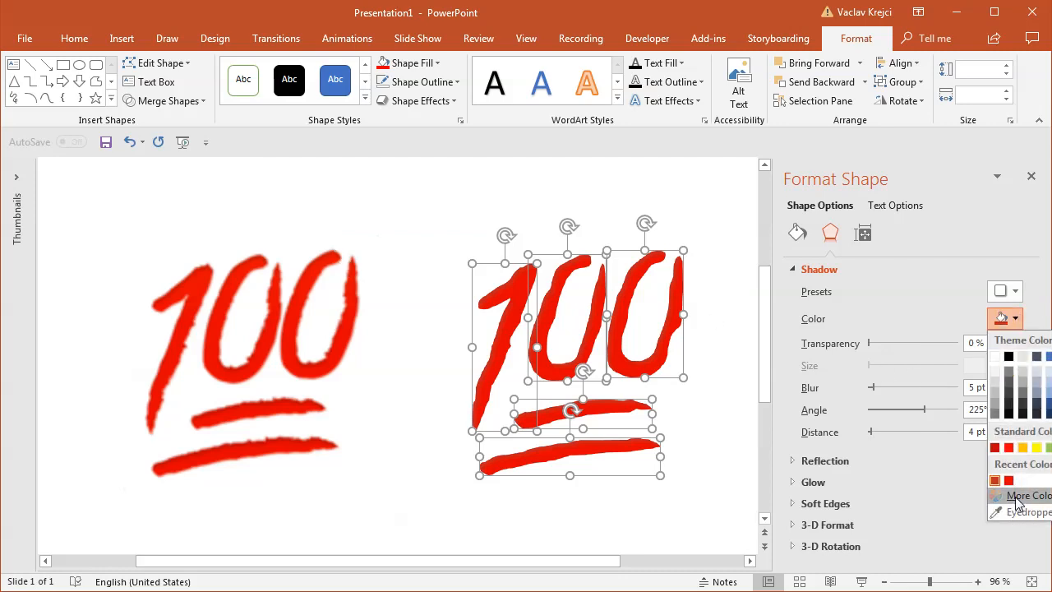
click(1026, 495)
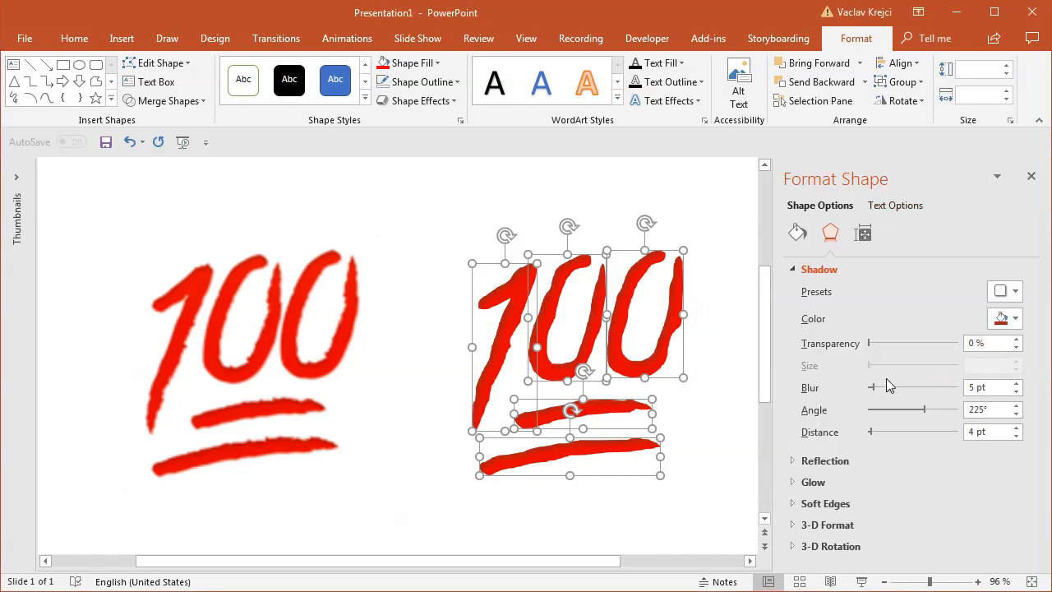
click(435, 348)
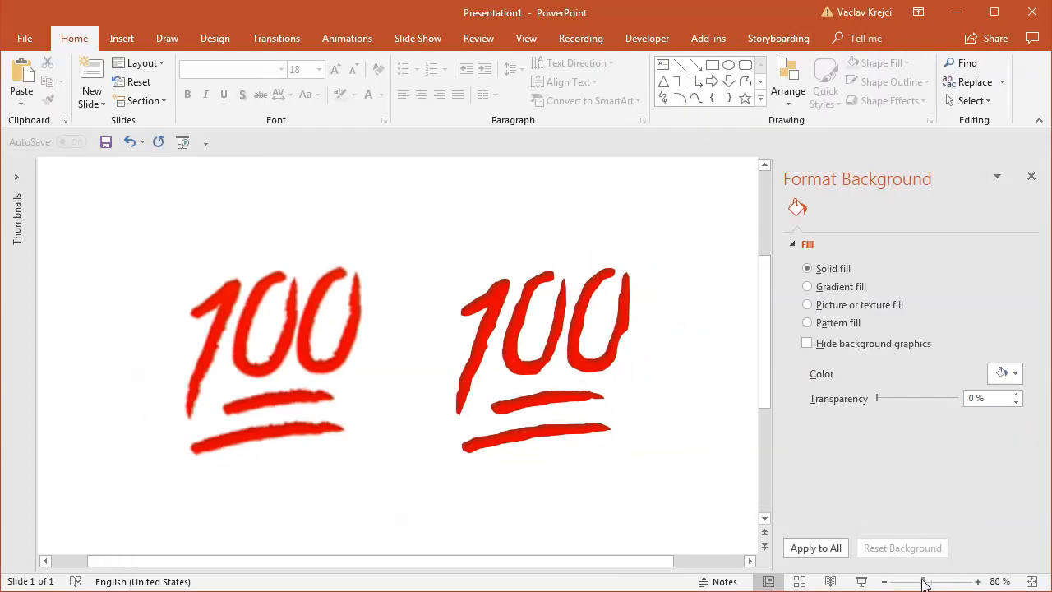
Set the inner shadow transparency to 45%, deselect, and zoom in to compare both emojis.
click(543, 354)
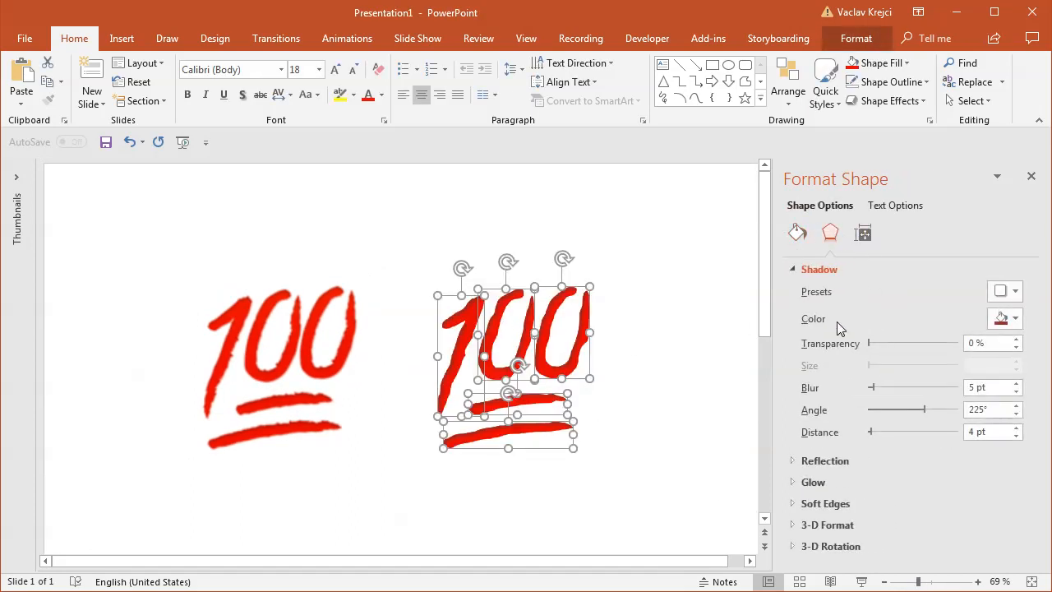
drag(870, 343, 908, 344)
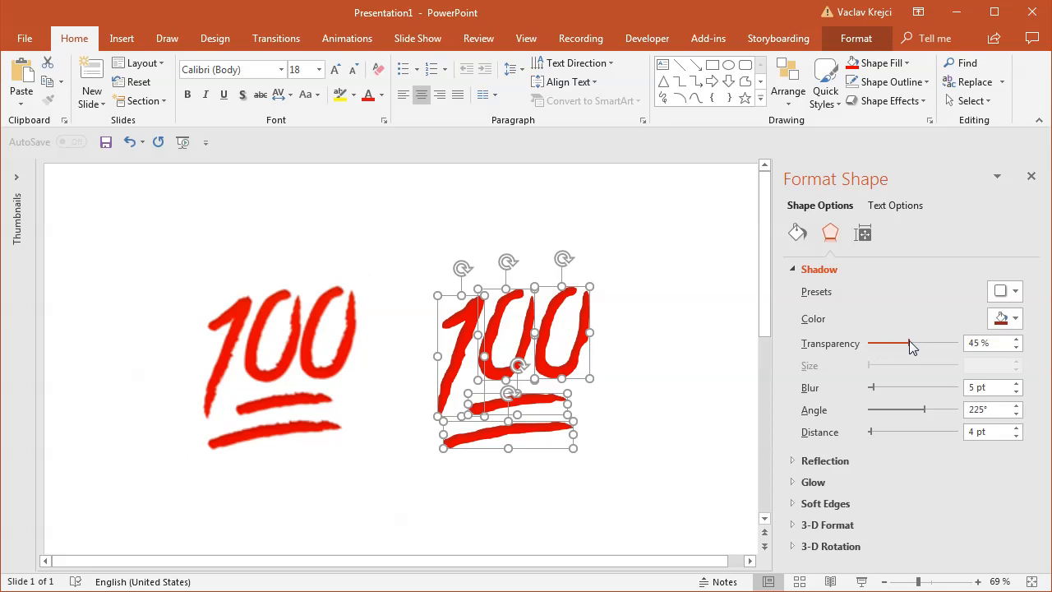
click(682, 354)
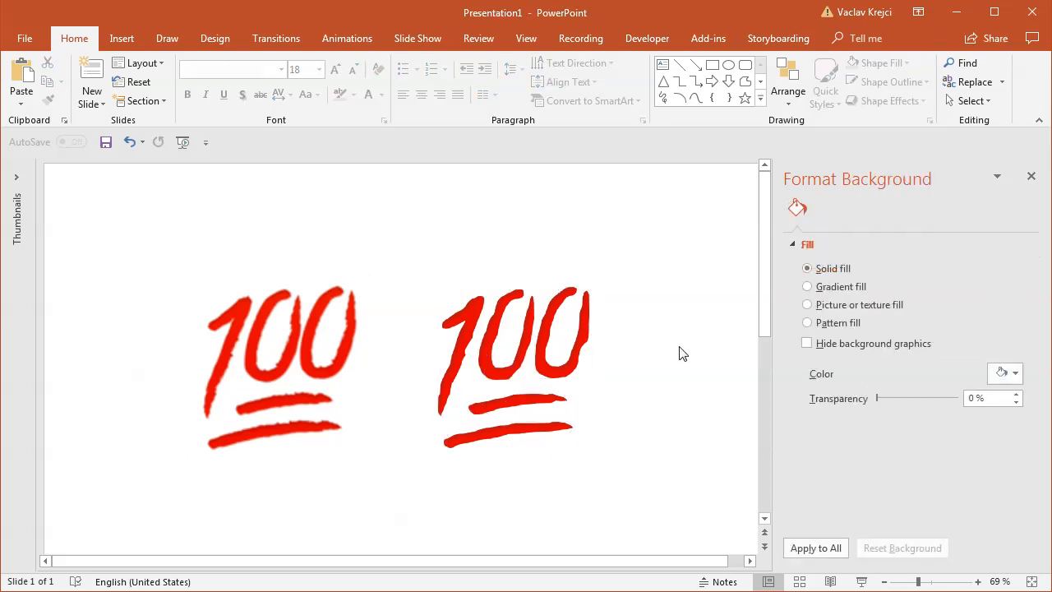
mouse_move(707, 337)
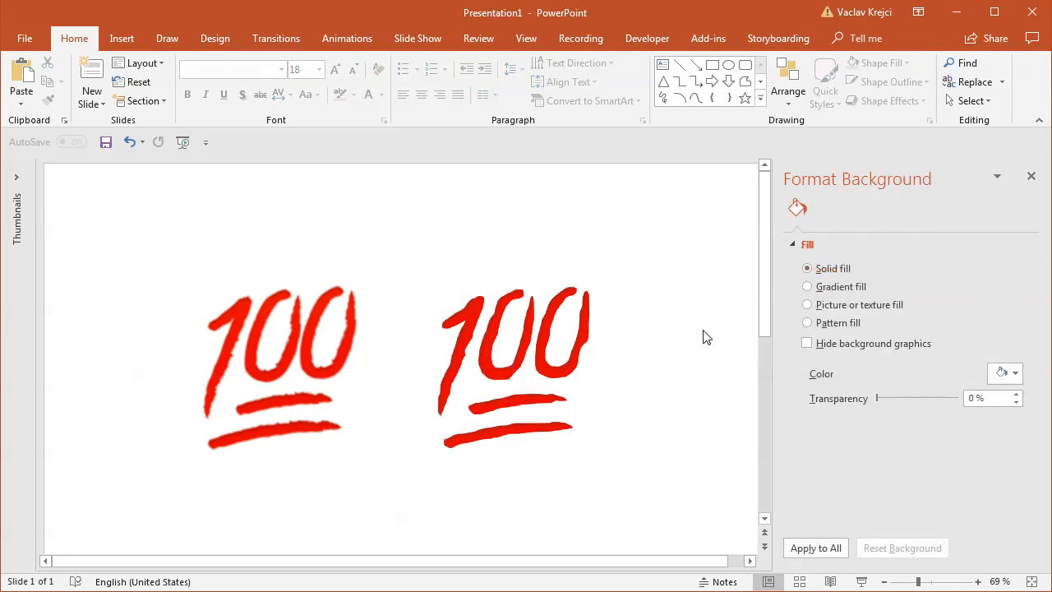
mouse_move(736, 304)
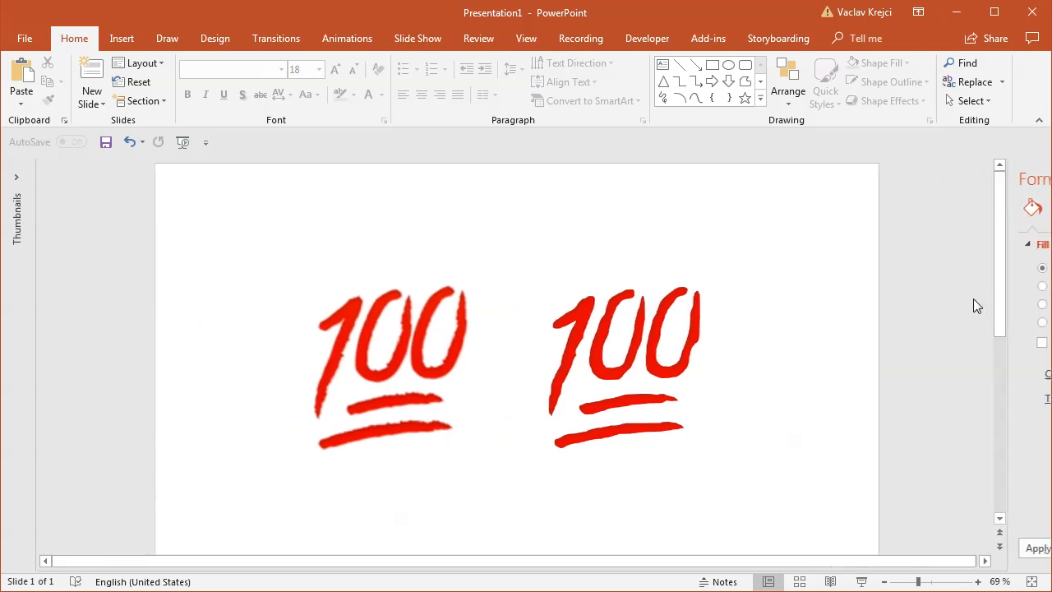
click(976, 581)
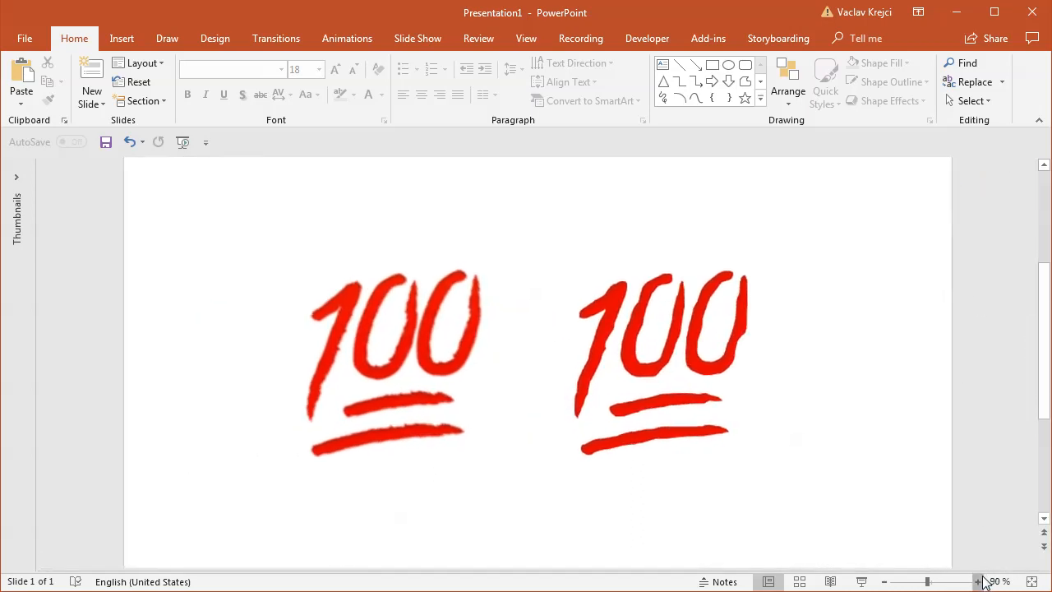